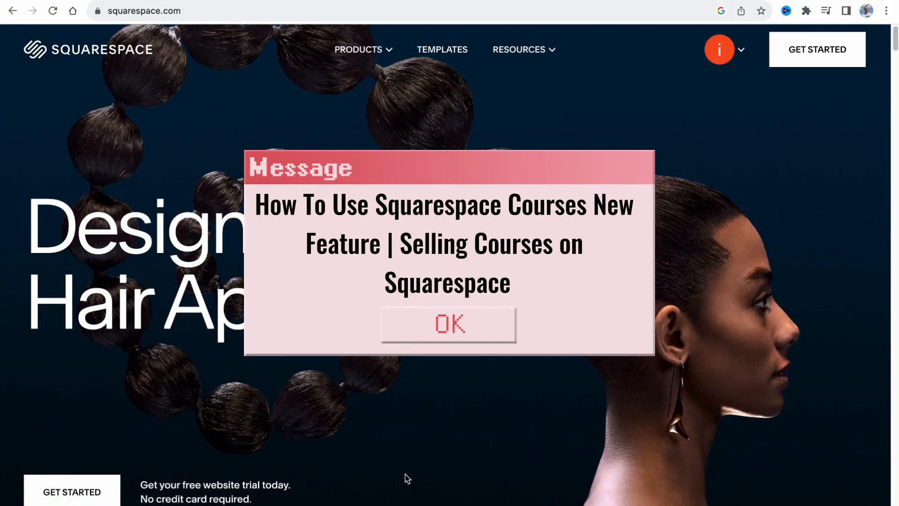
Step: Reach the Squarespace online Courses product page via the Products menu
click(447, 324)
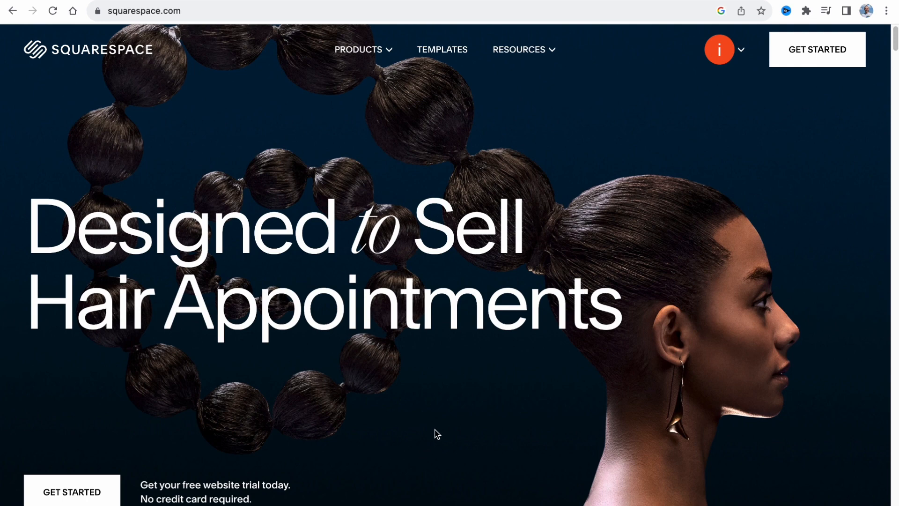
scroll(down, 3)
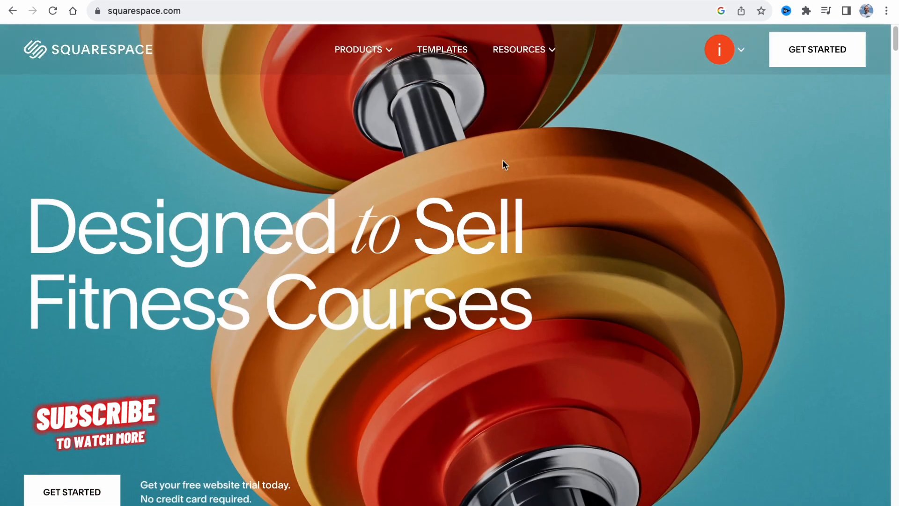
click(362, 50)
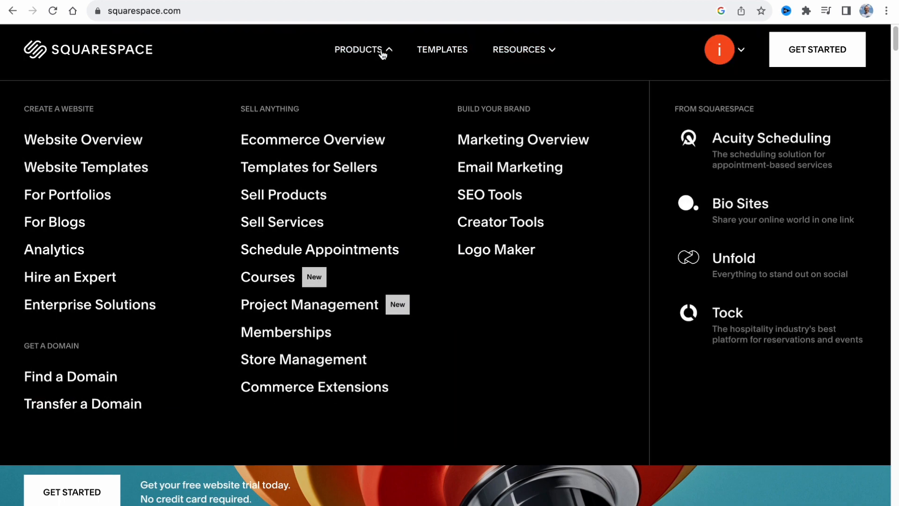
click(267, 276)
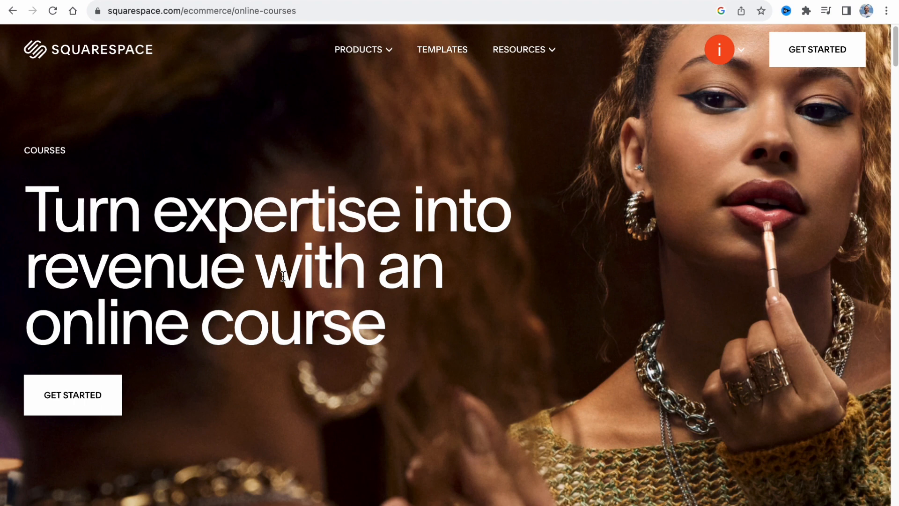
mouse_move(355, 241)
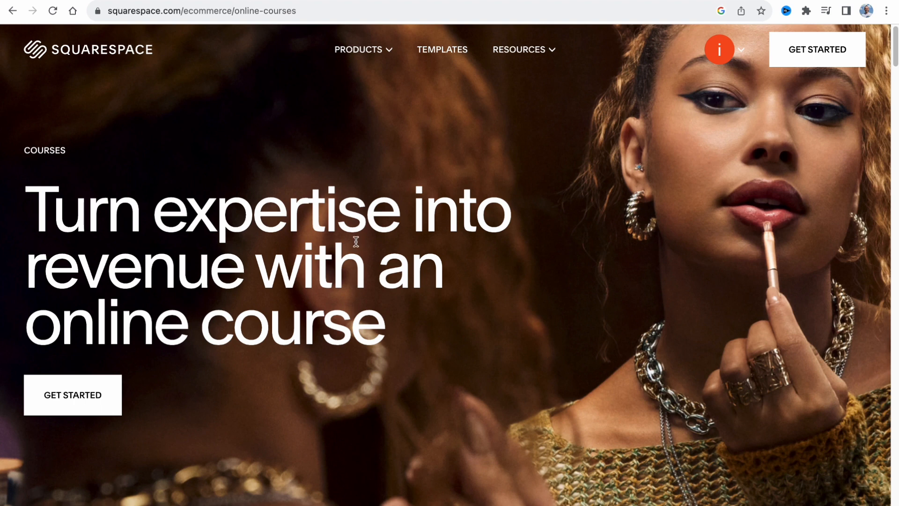
mouse_move(623, 245)
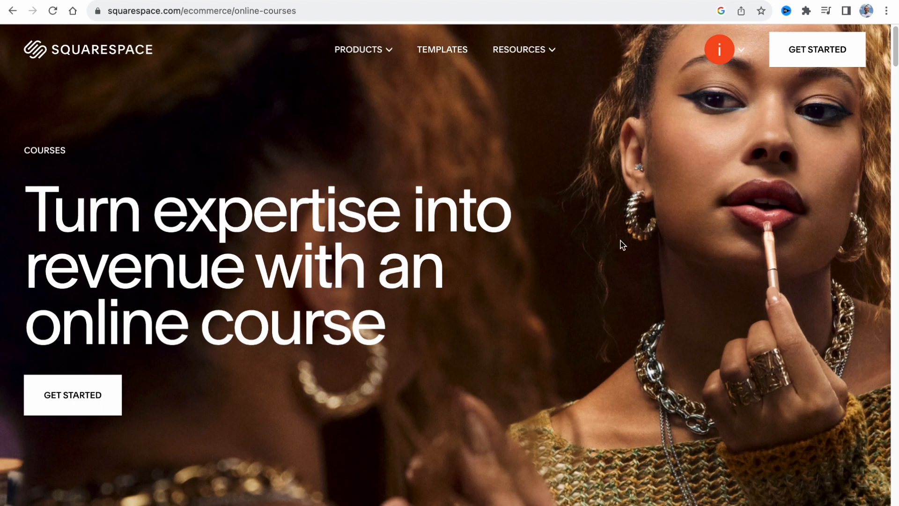
Step: Go to the template gallery and filter it to Courses templates only
click(816, 50)
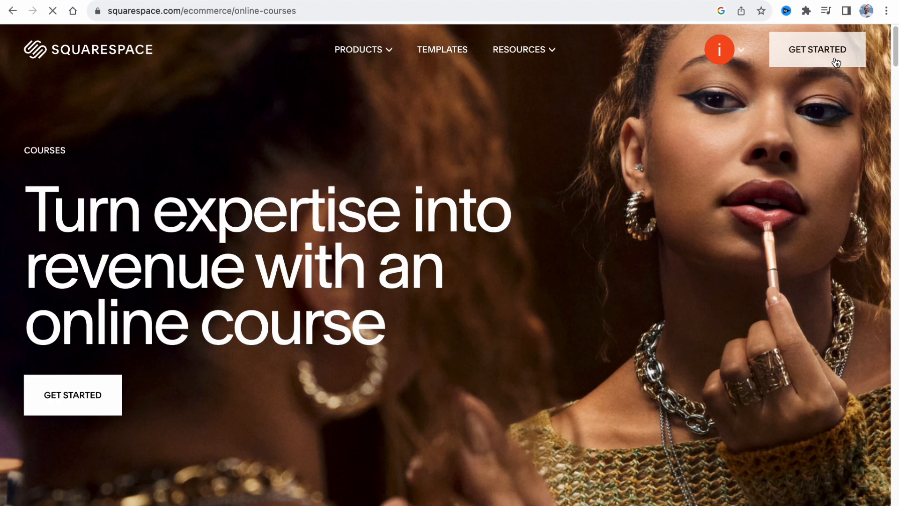
click(442, 50)
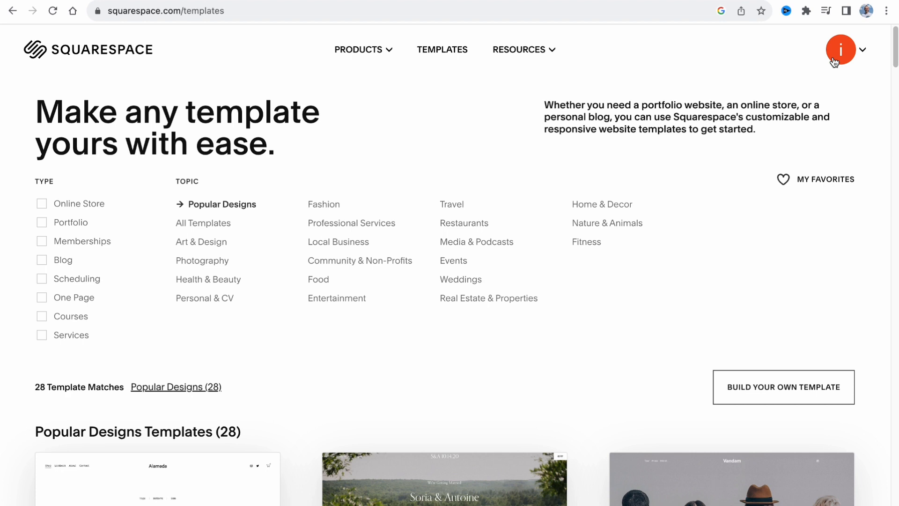
mouse_move(232, 315)
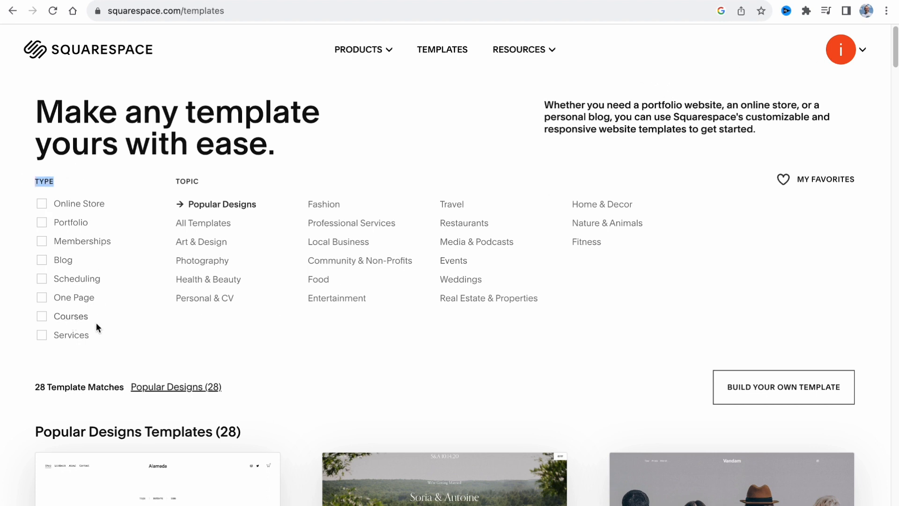
mouse_move(75, 318)
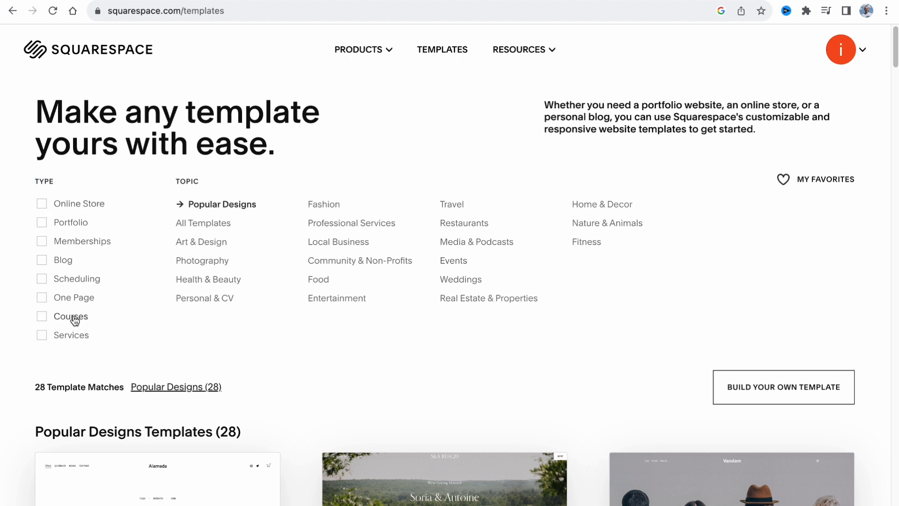
click(42, 316)
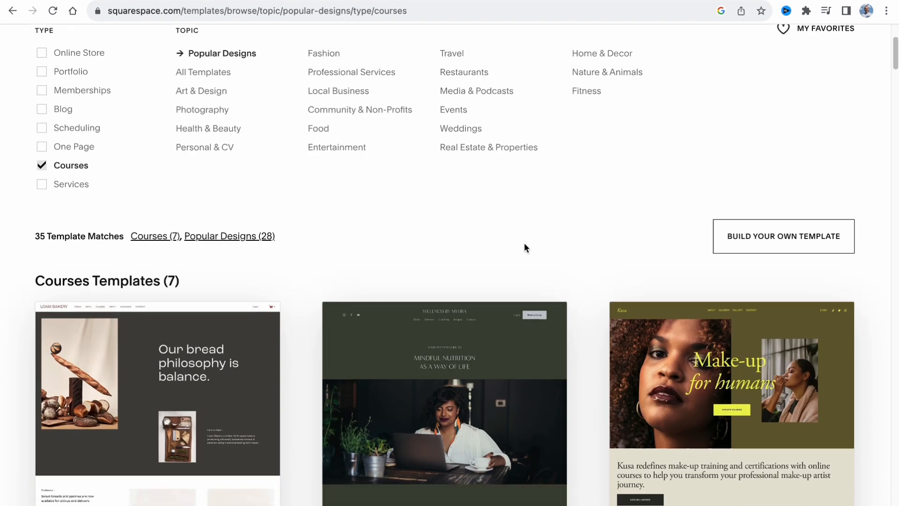
Step: Scroll through the seven course templates such as Loam, Myhra, Kusa, Forma, Bloom and Comet
scroll(down, 3)
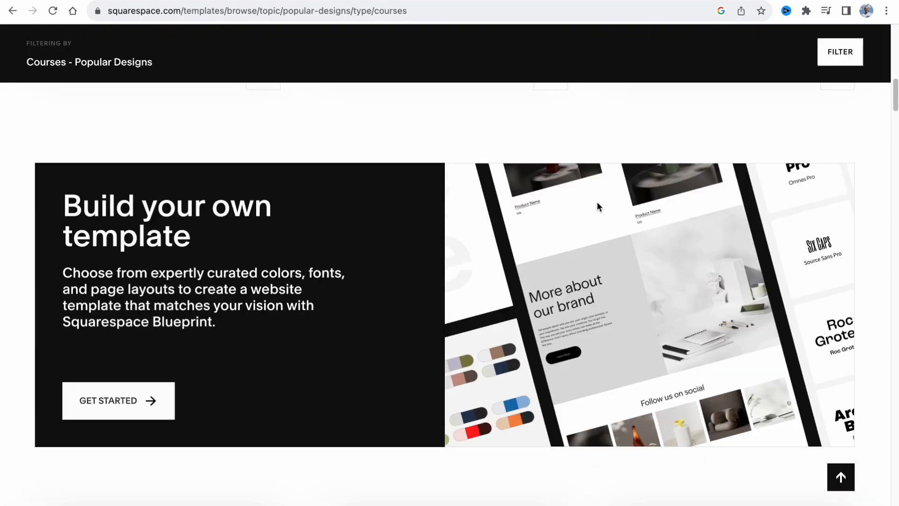
scroll(up, 3)
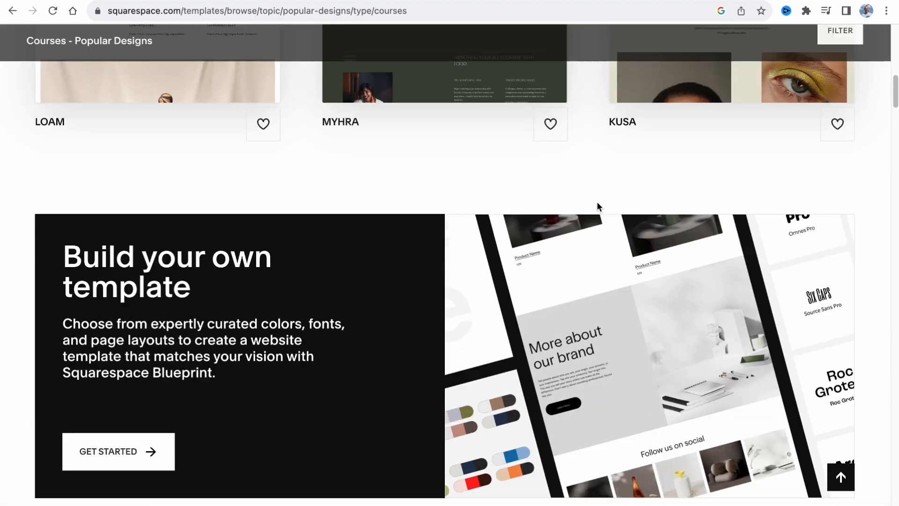
scroll(down, 3)
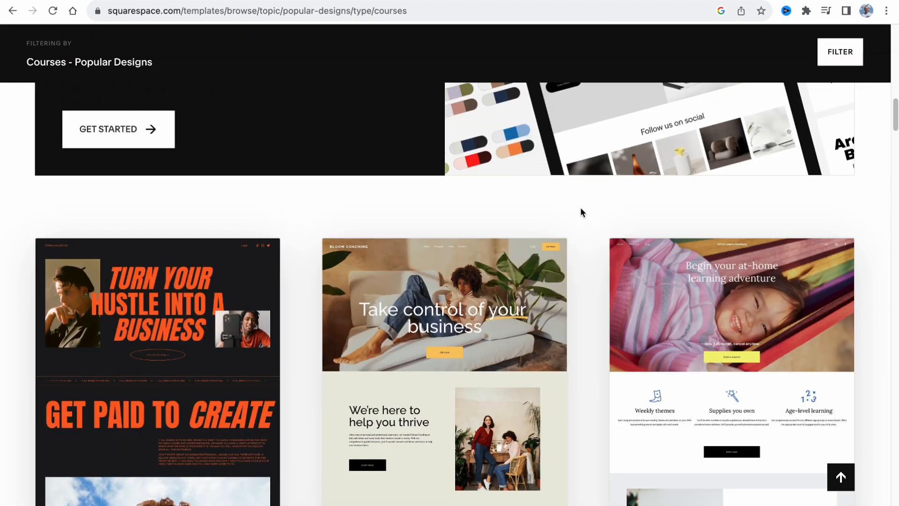
scroll(down, 3)
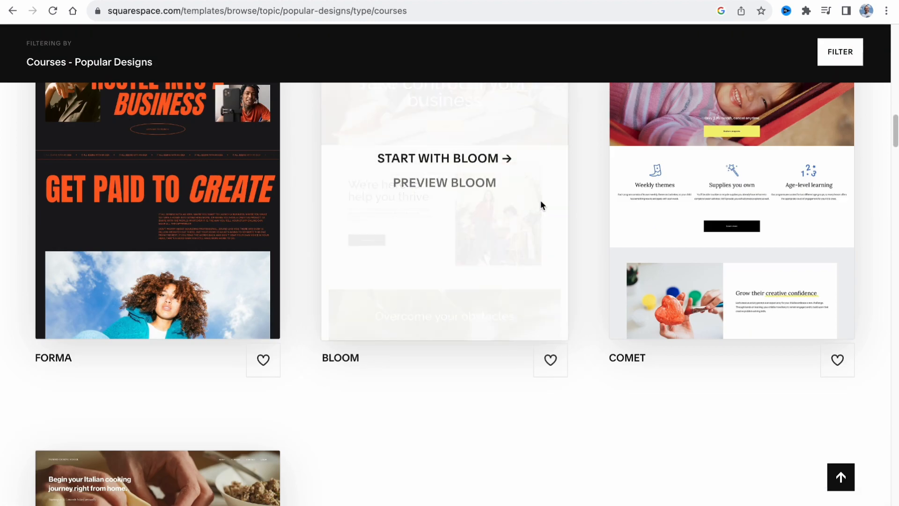
scroll(up, 3)
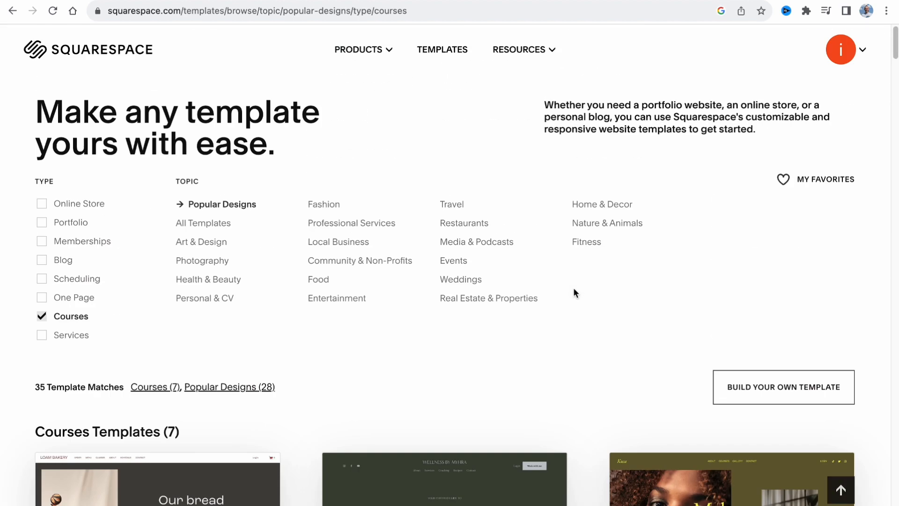
scroll(down, 3)
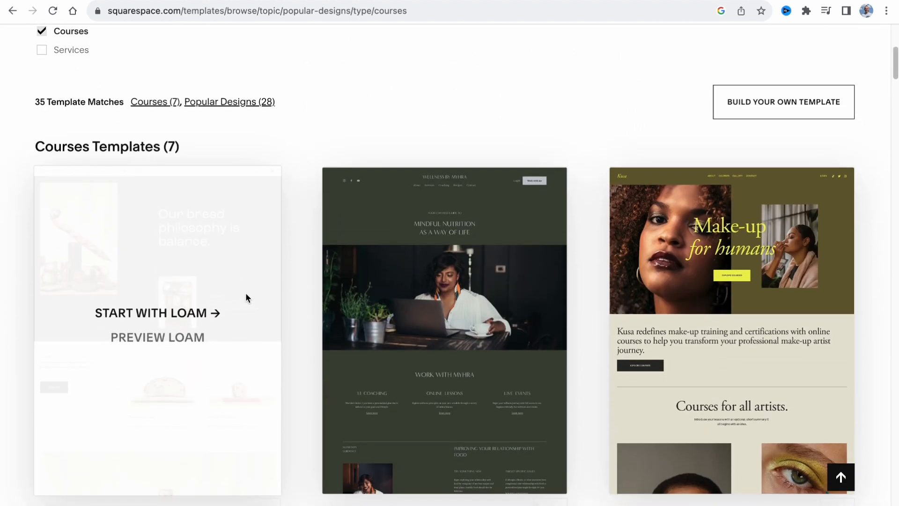
mouse_move(232, 304)
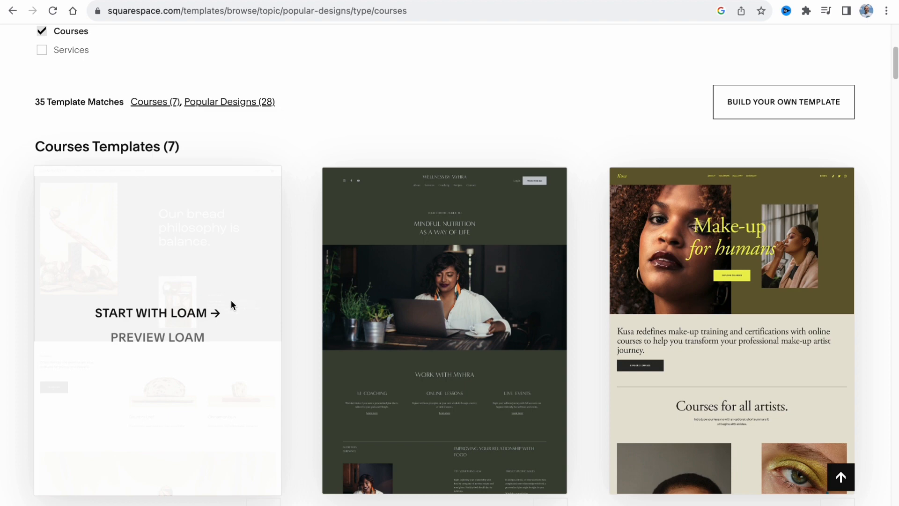
Step: Preview the Loam bakery template in phone view and start a site with this design
click(156, 336)
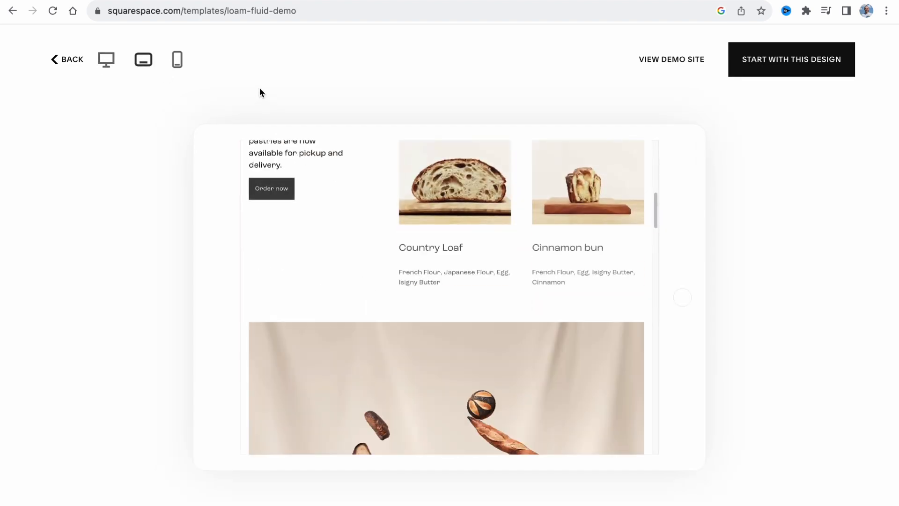
click(177, 59)
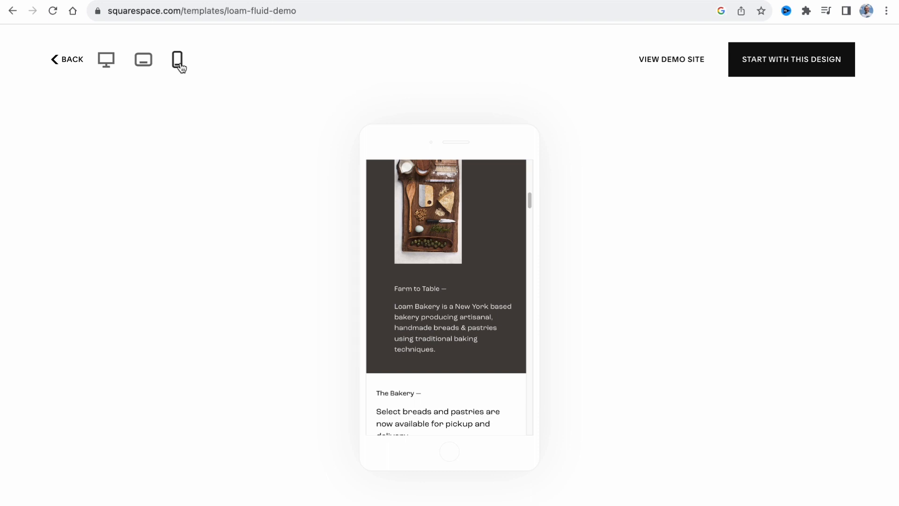
mouse_move(540, 118)
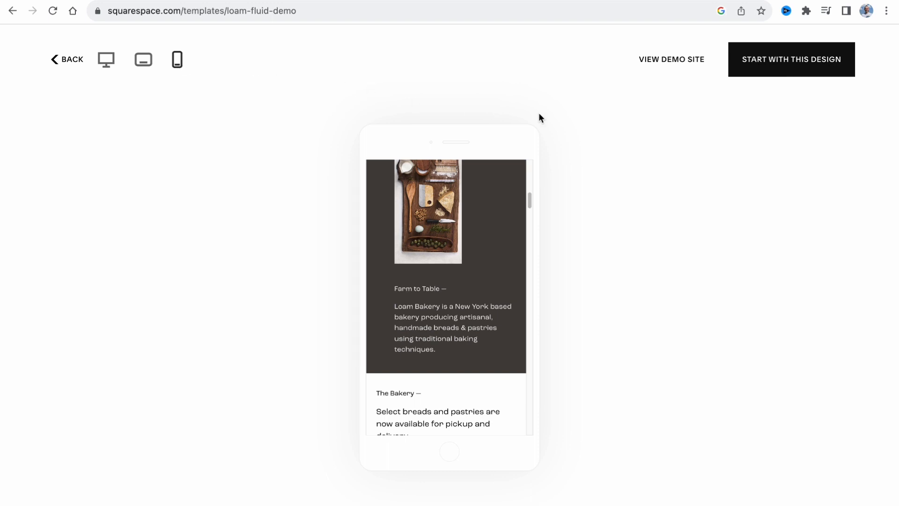
click(790, 59)
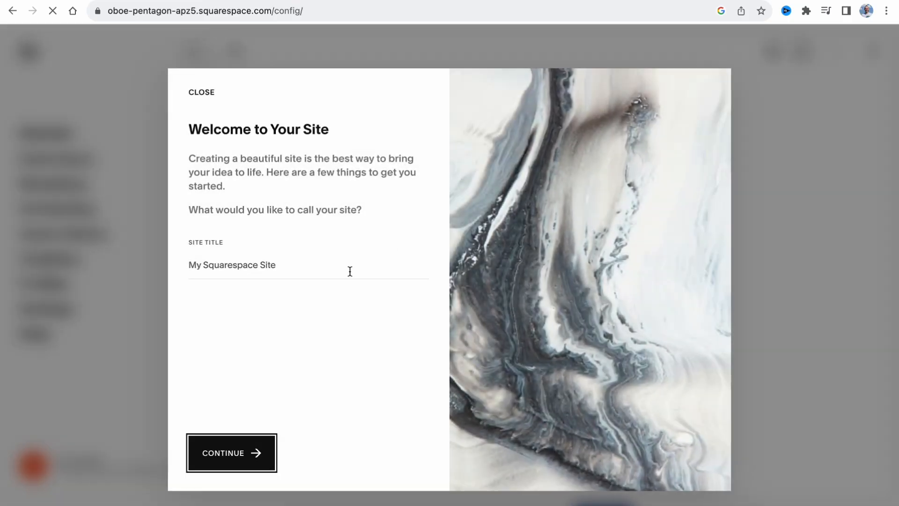
Step: Title the new site 'Courses' and move past the welcome tour to the dashboard
click(258, 265)
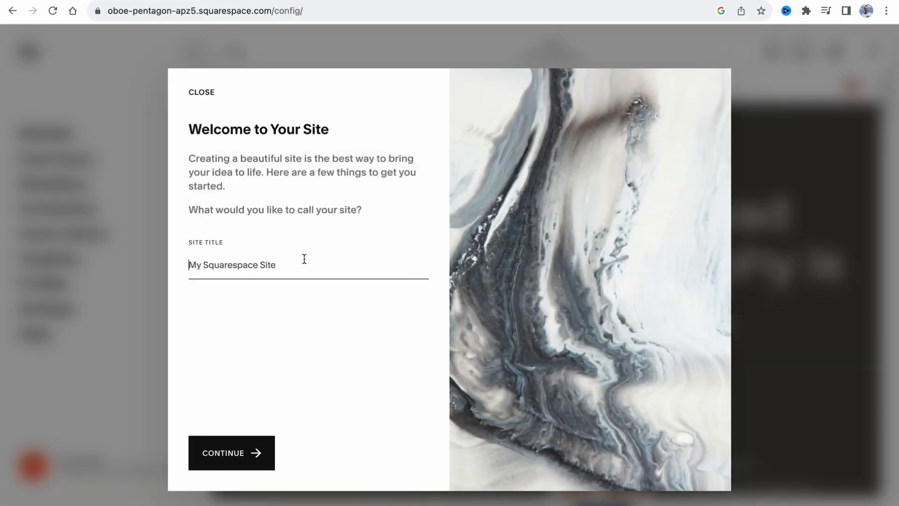
text(Cours)
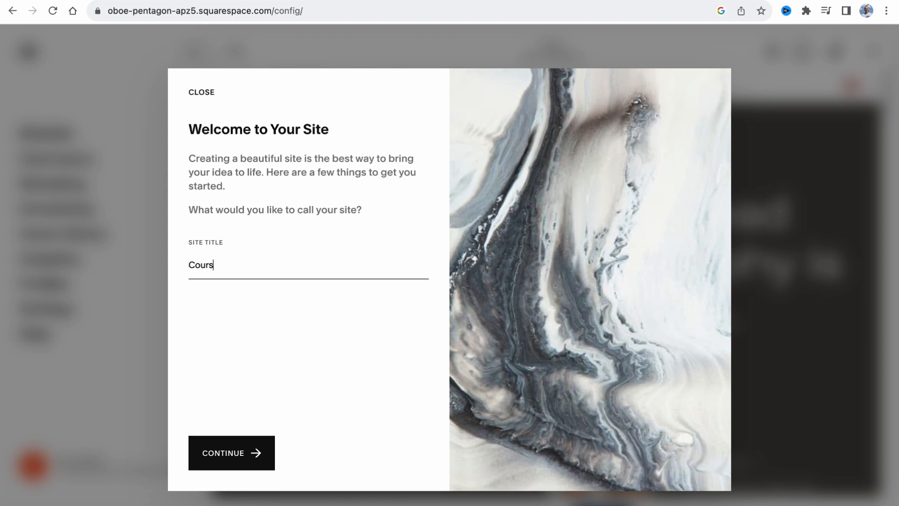
click(231, 452)
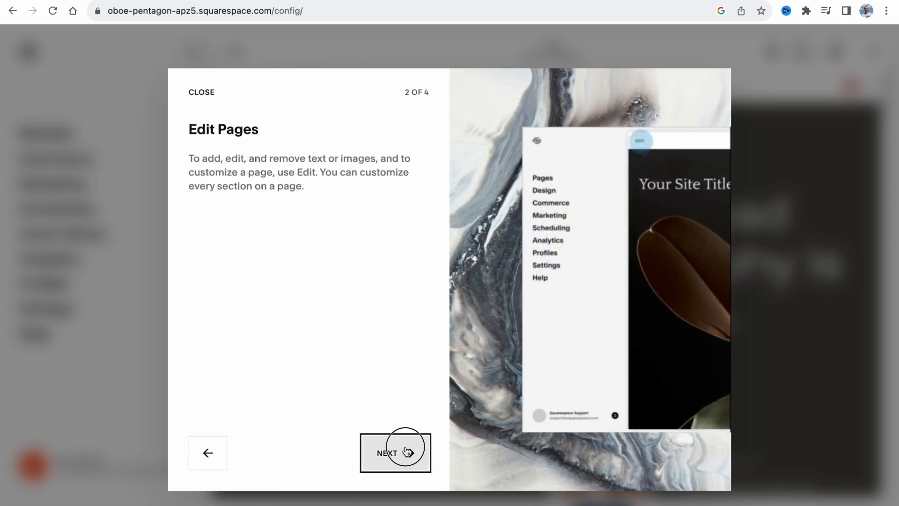
click(201, 92)
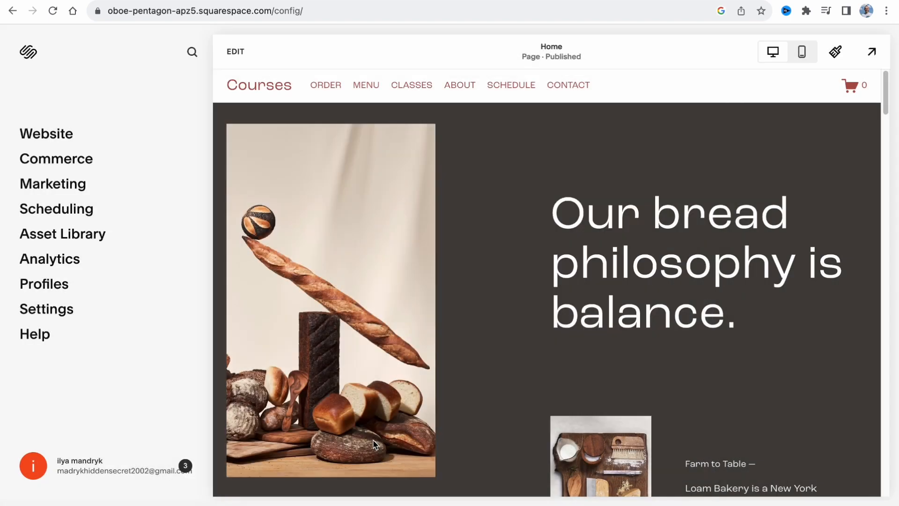
mouse_move(374, 434)
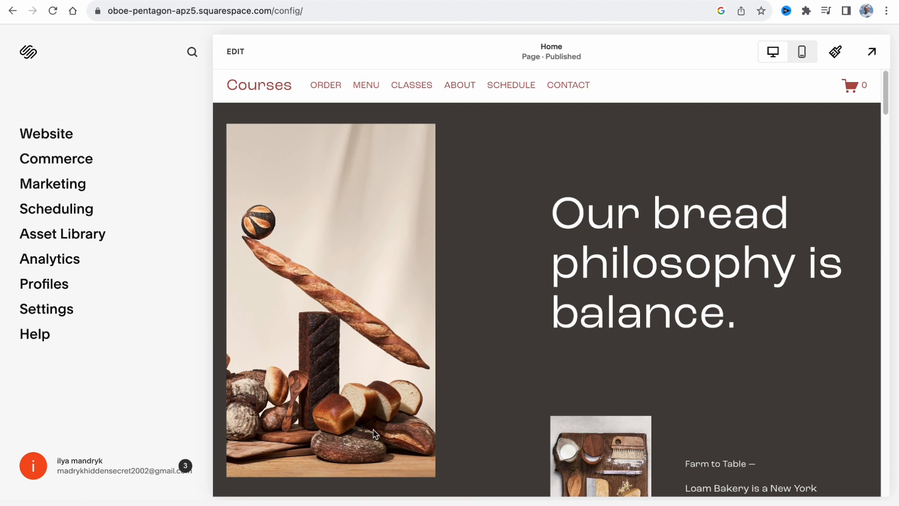
mouse_move(236, 234)
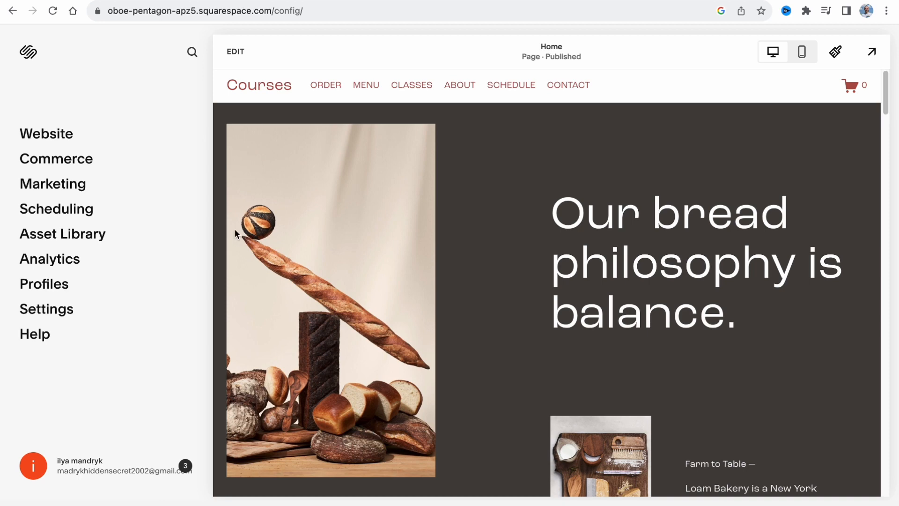
Step: From the Website Pages list, open the paywalled COURSES page under Not Linked
click(46, 133)
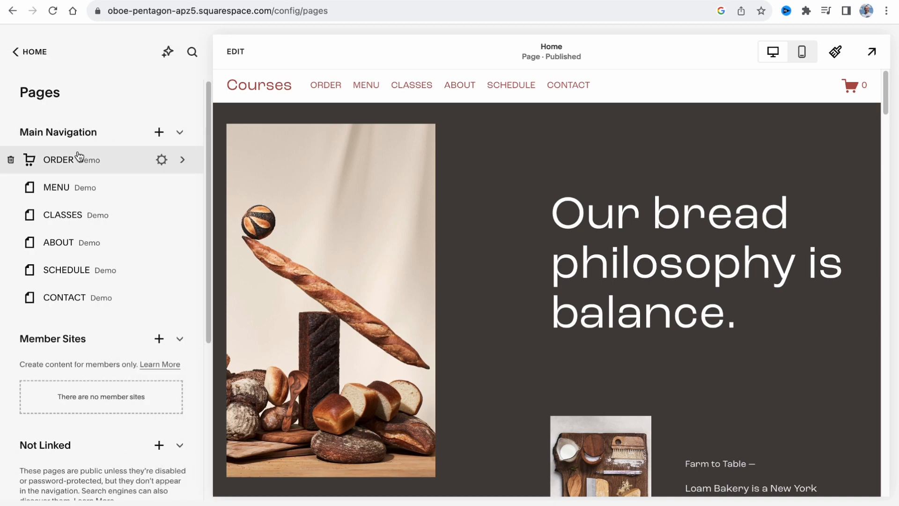
scroll(down, 3)
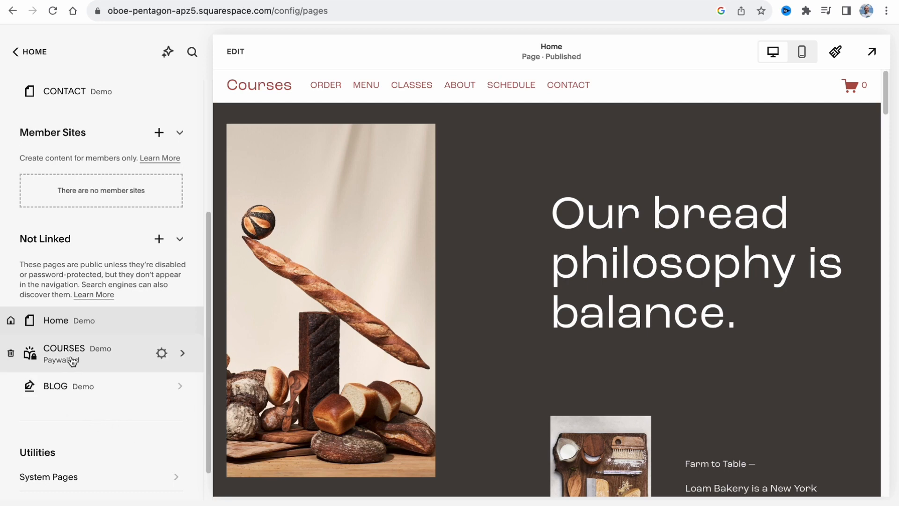
mouse_move(95, 357)
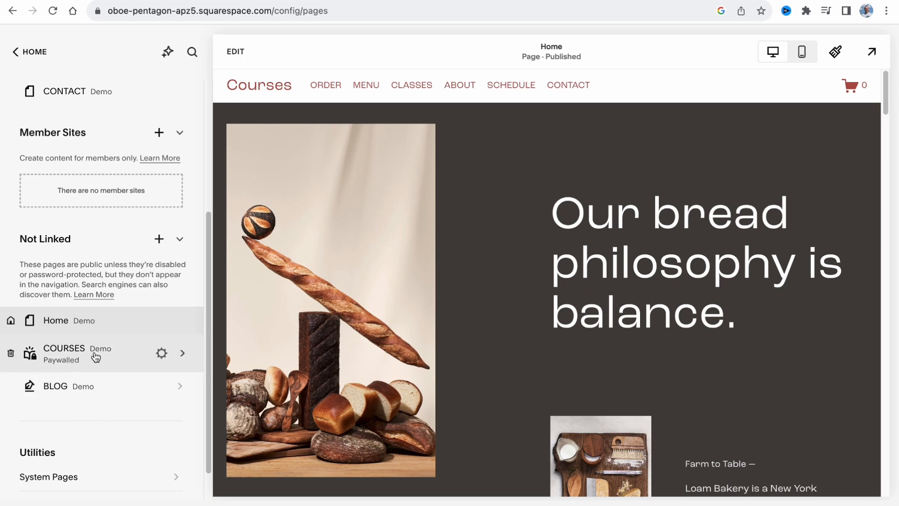
mouse_move(121, 363)
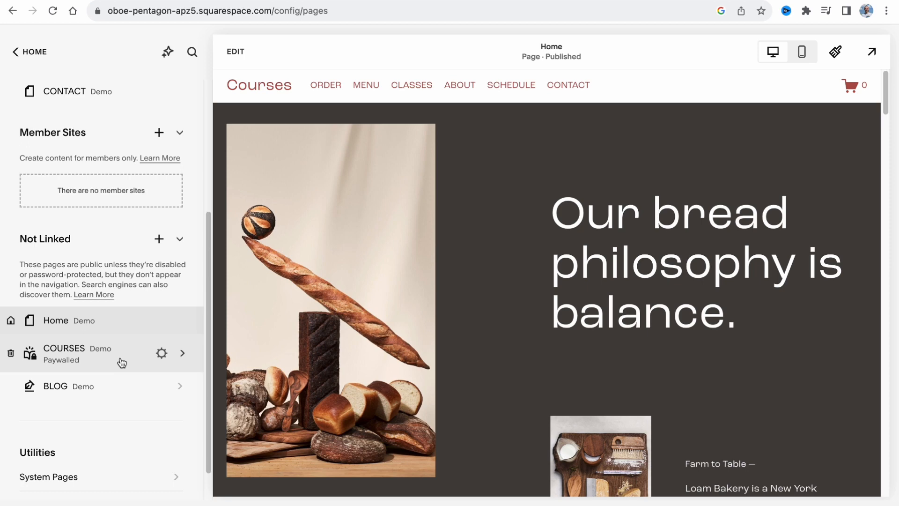
mouse_move(88, 363)
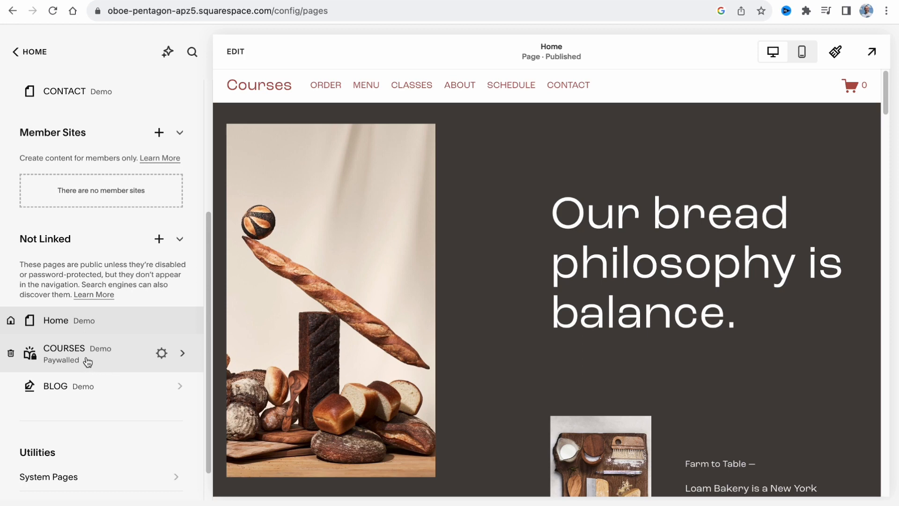
click(65, 353)
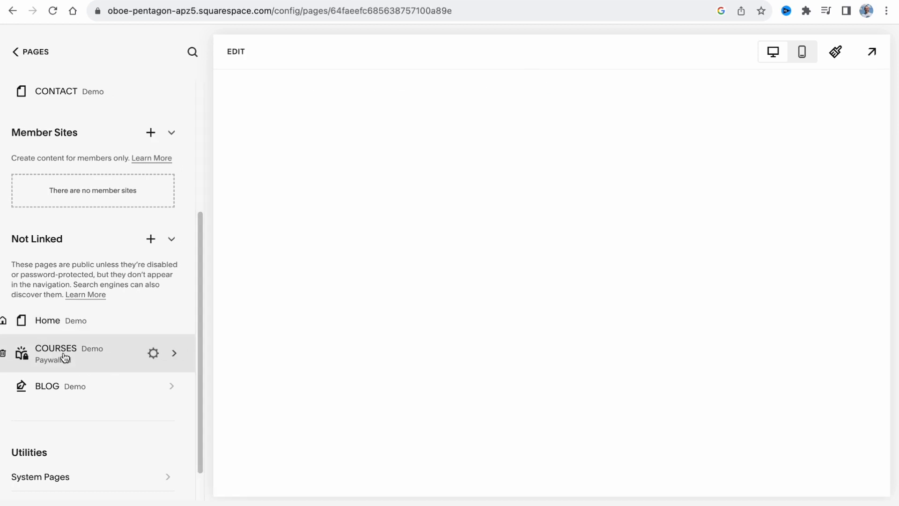
click(55, 349)
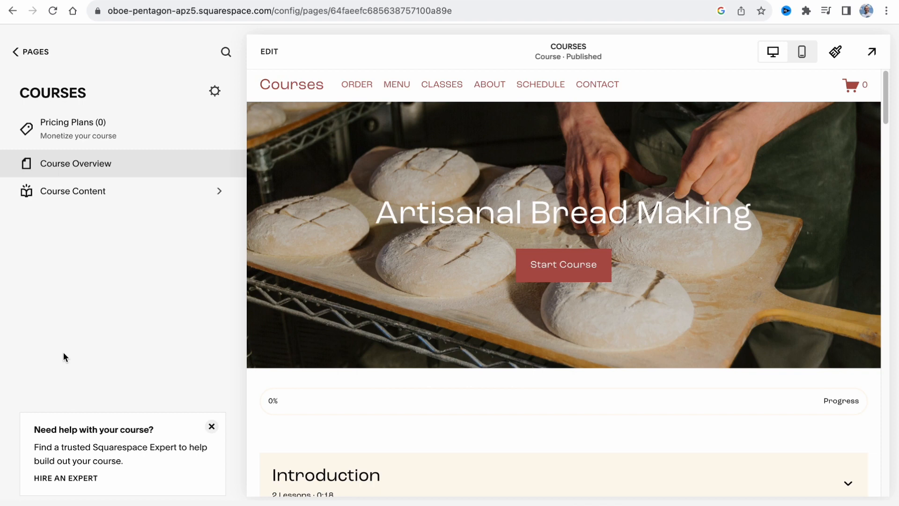
mouse_move(111, 131)
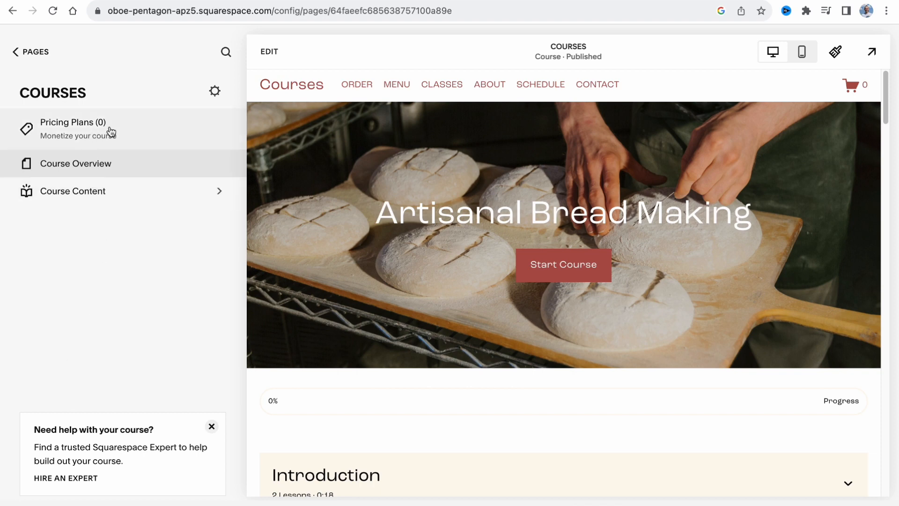
mouse_move(86, 194)
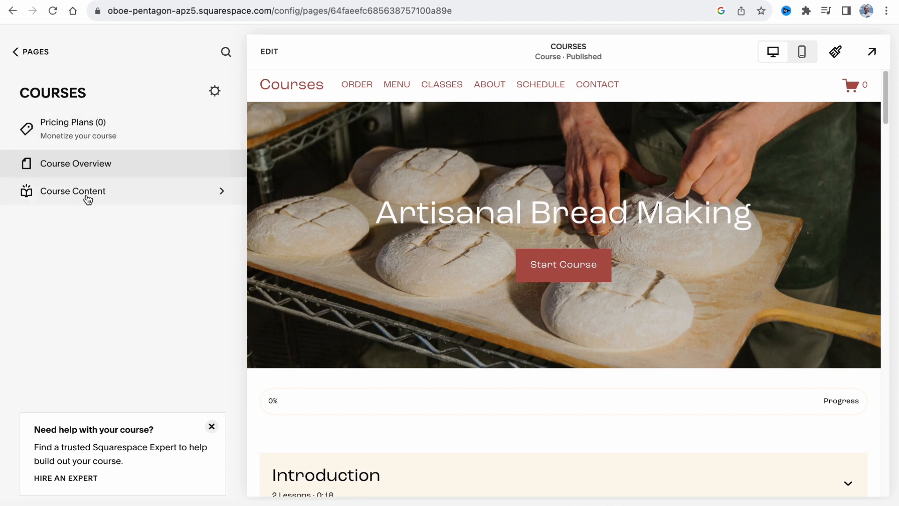
scroll(down, 3)
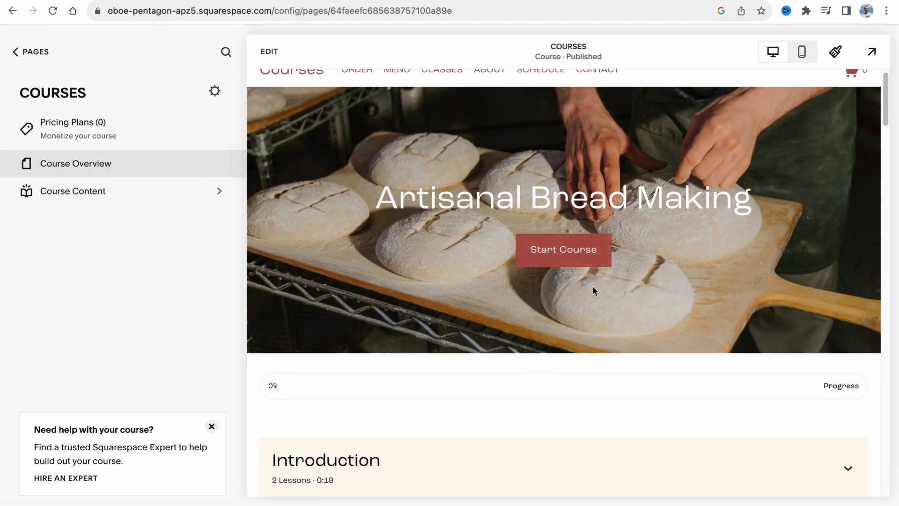
scroll(down, 3)
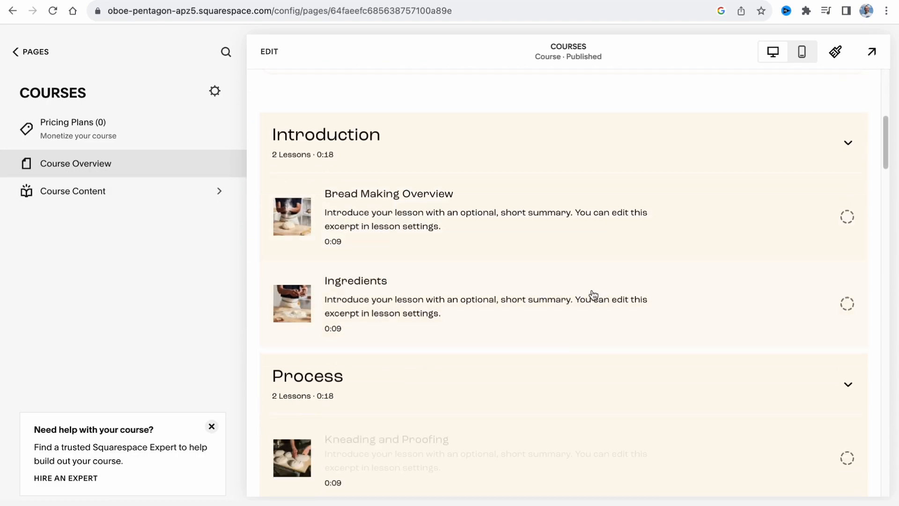
scroll(down, 3)
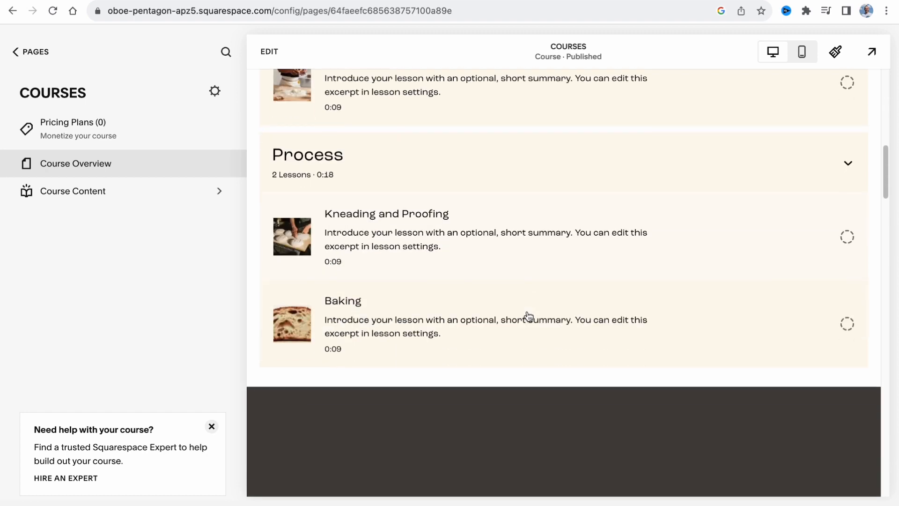
scroll(down, 3)
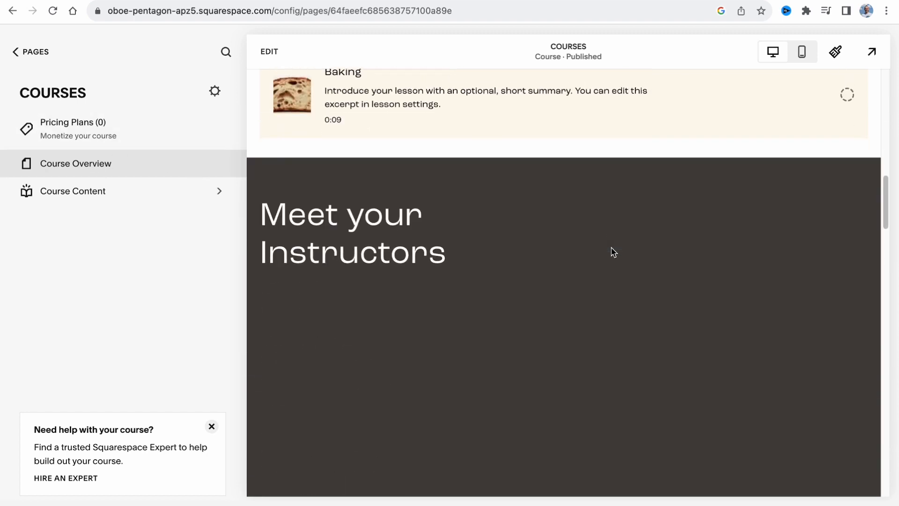
scroll(down, 3)
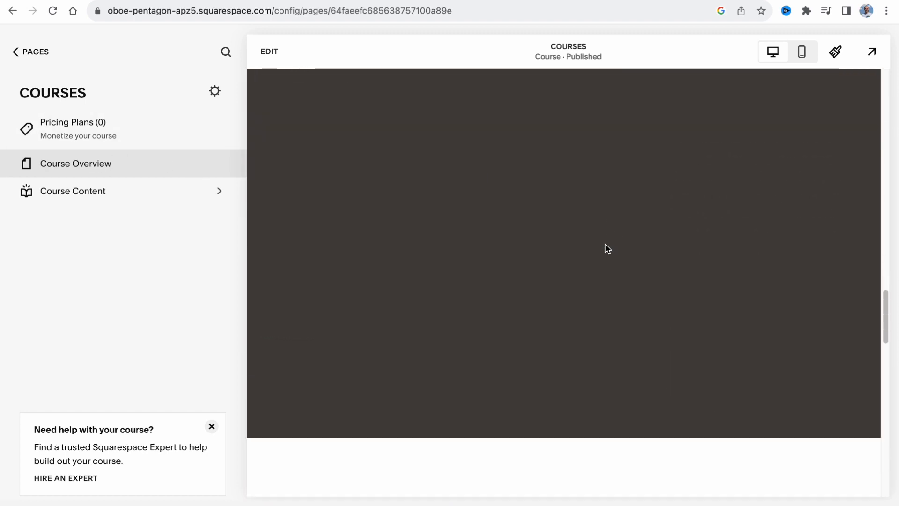
scroll(down, 3)
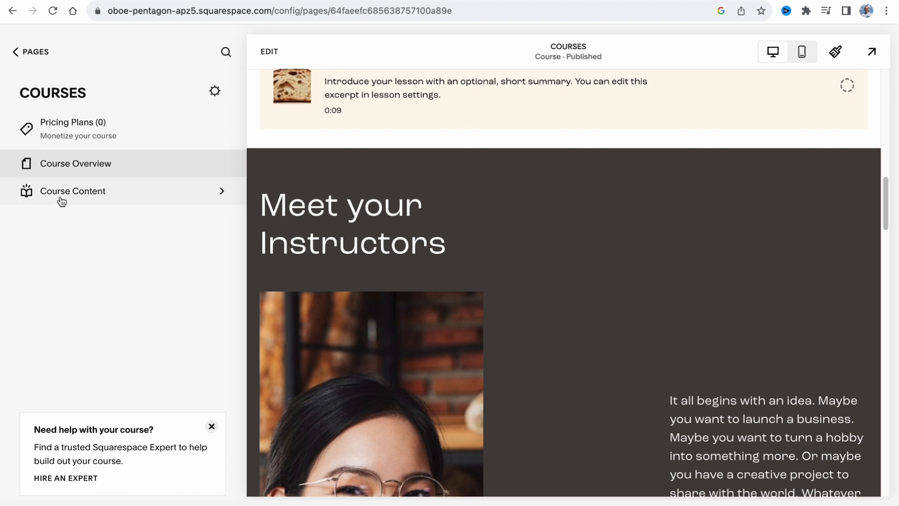
Step: In Course Content, delete the Process and Introduction chapters with their lessons
click(73, 191)
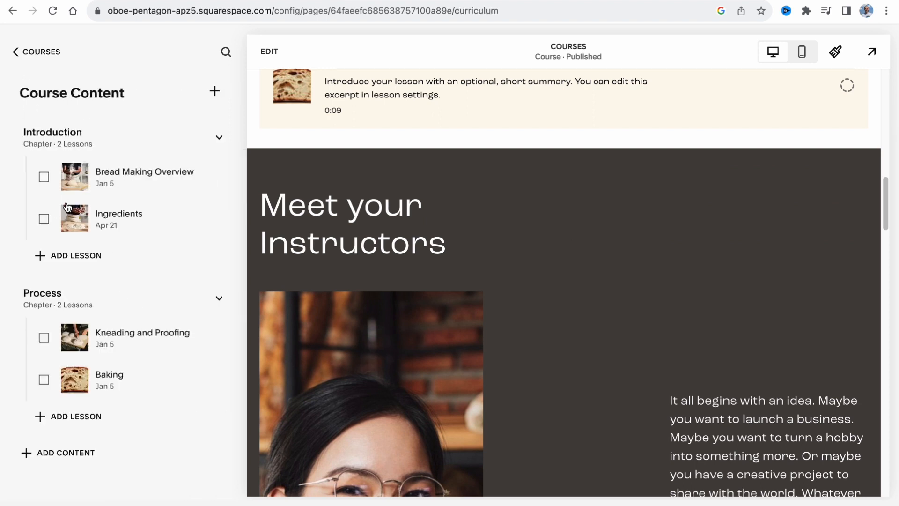
mouse_move(78, 205)
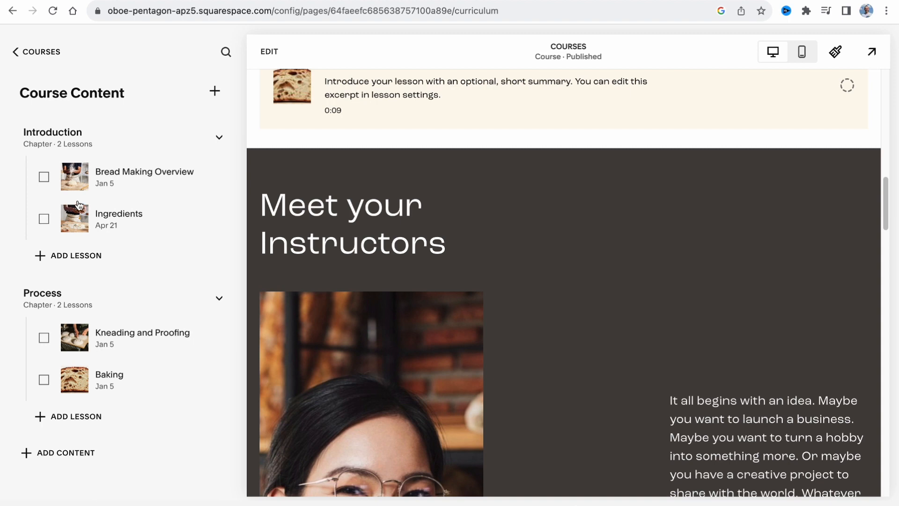
mouse_move(145, 198)
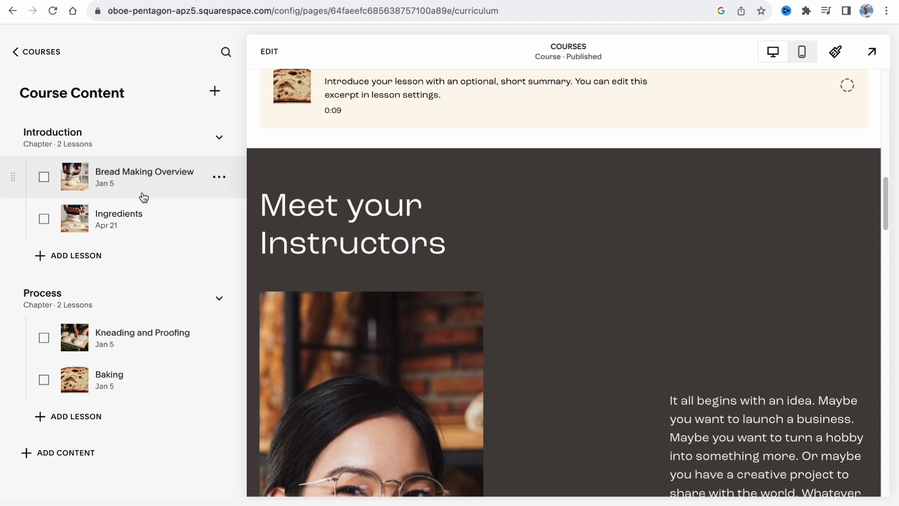
mouse_move(190, 193)
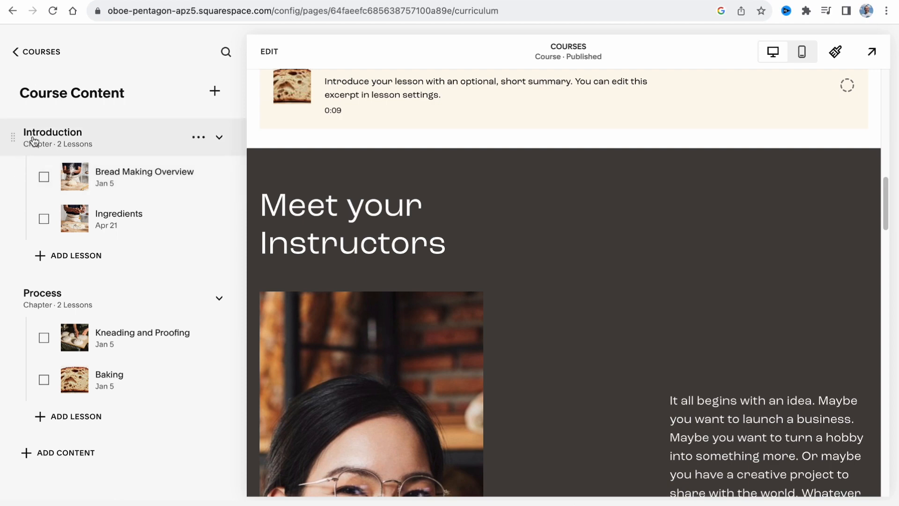
mouse_move(199, 298)
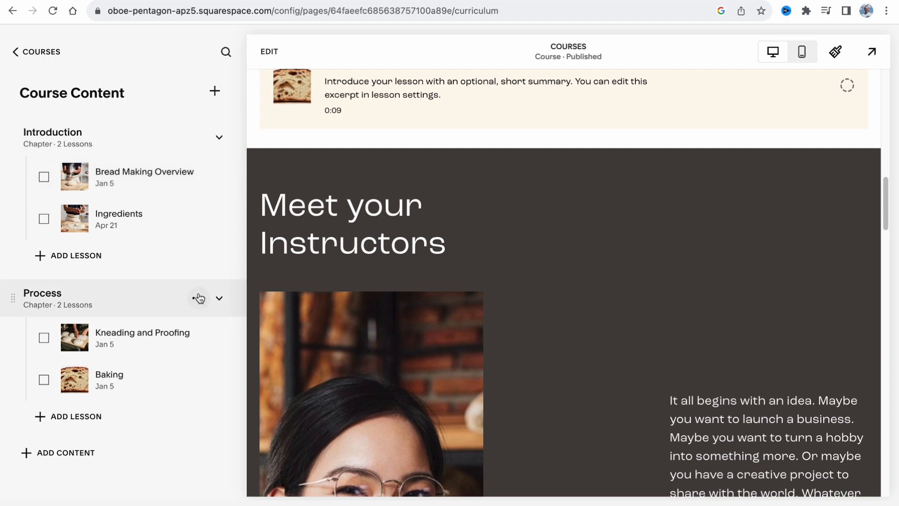
click(199, 298)
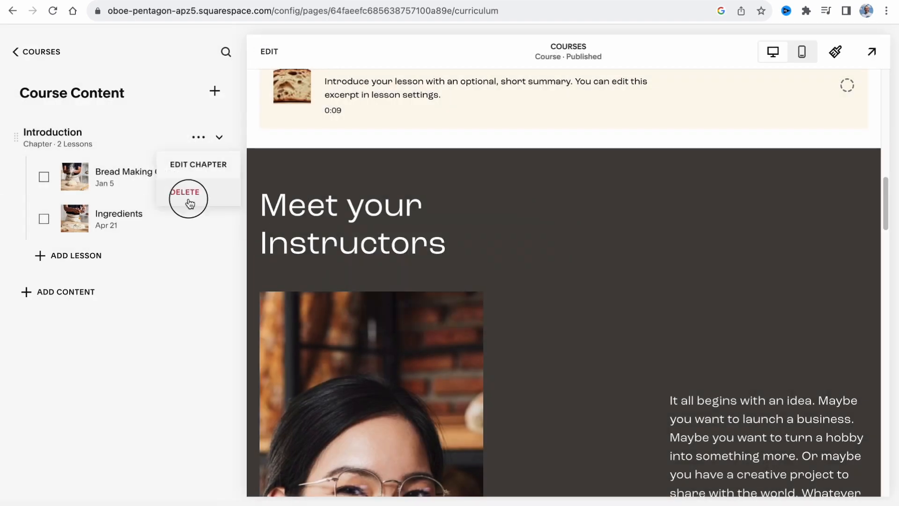
click(185, 191)
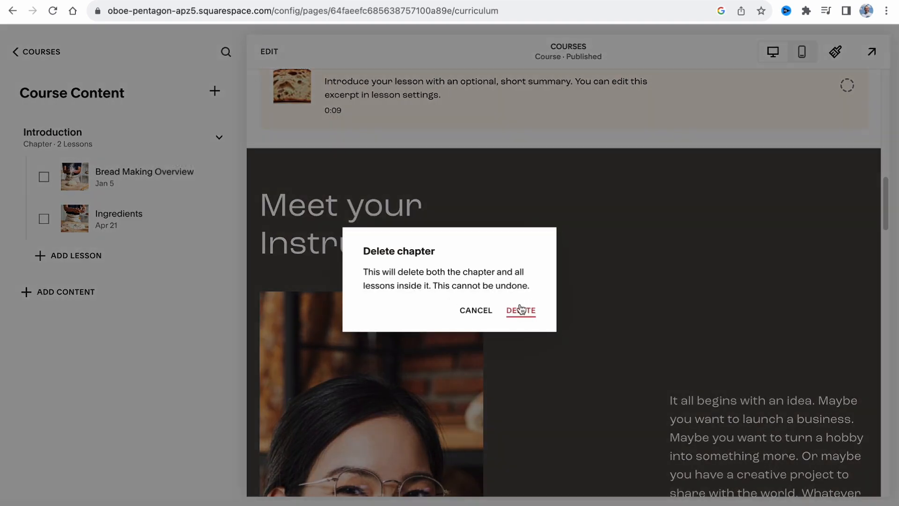
click(520, 310)
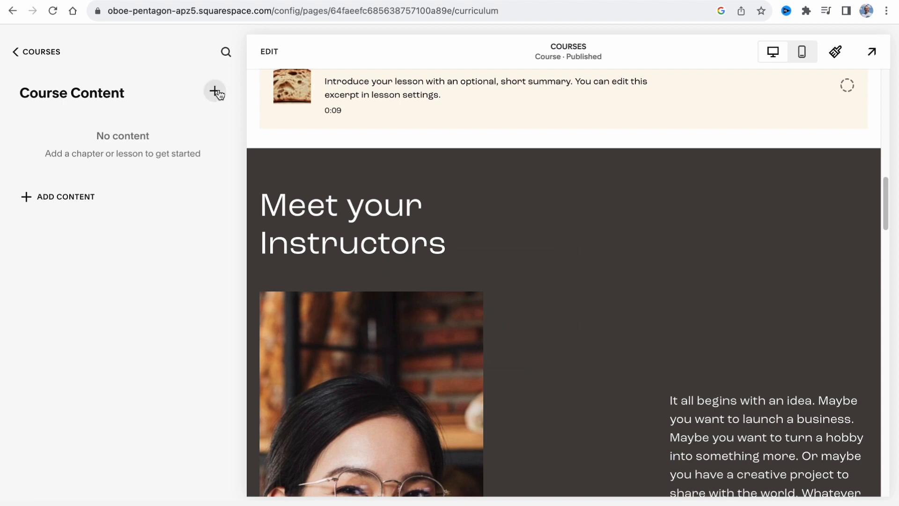
Step: Add two new empty chapters to the course, named Ch1 and Ch2
click(216, 91)
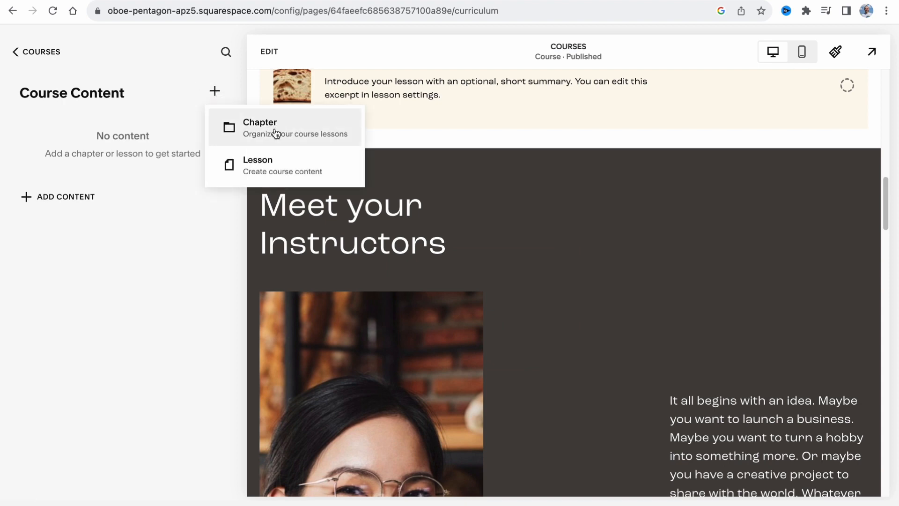
click(259, 128)
text(Ch1)
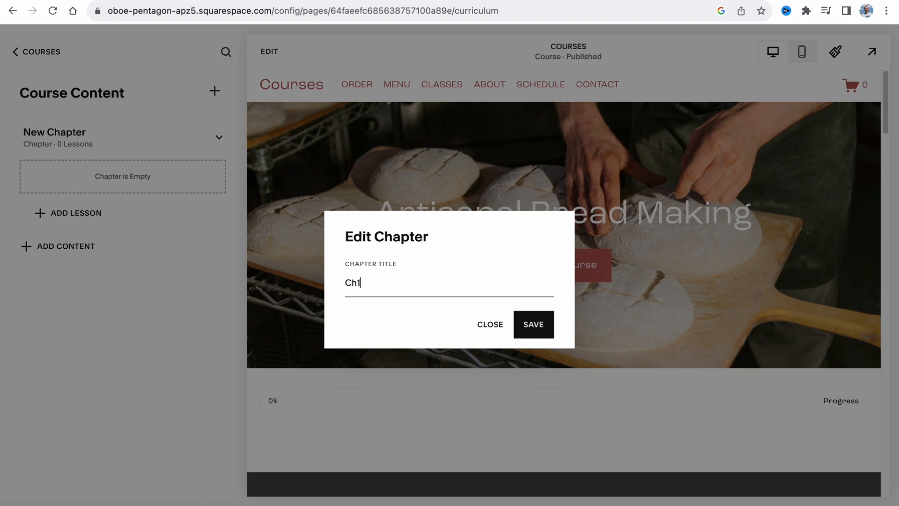
click(532, 324)
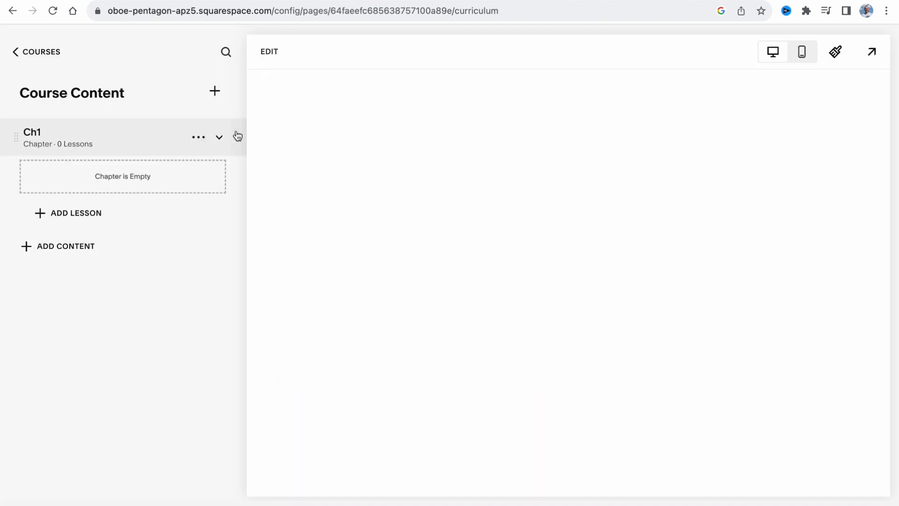
click(215, 91)
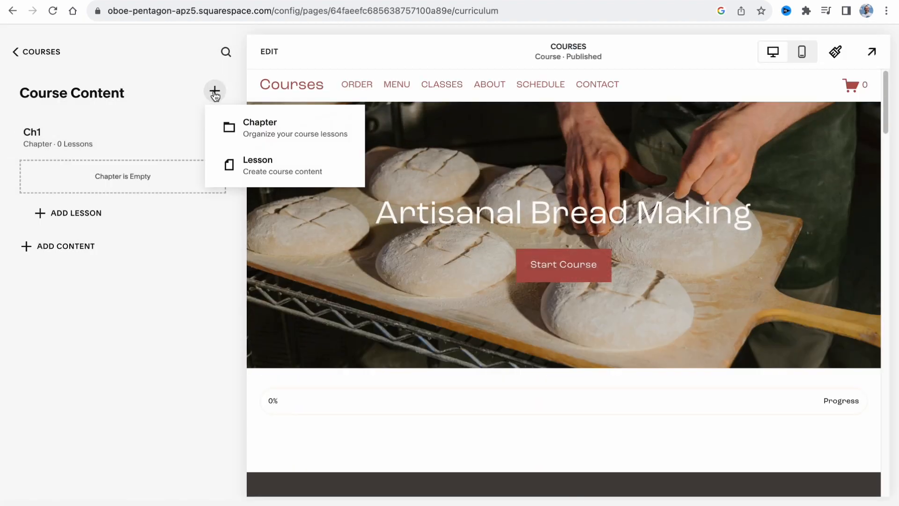
click(260, 122)
text(Ch2)
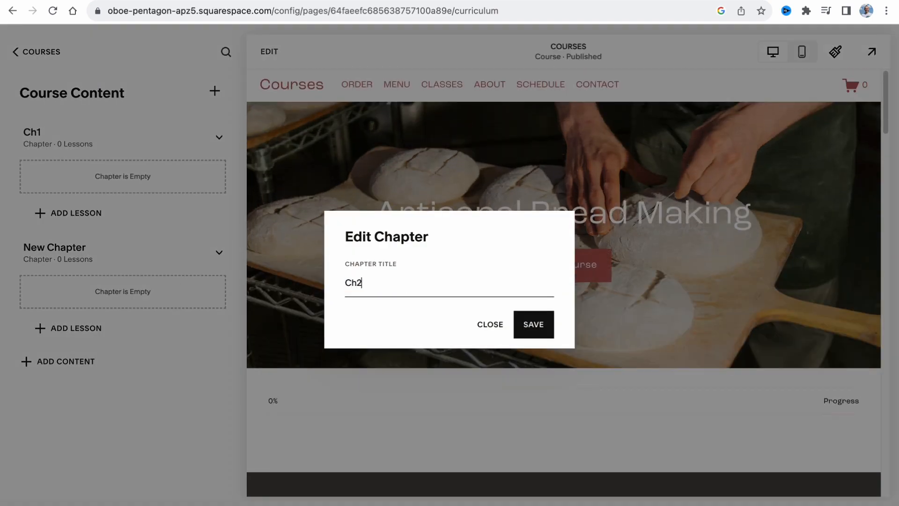
click(532, 324)
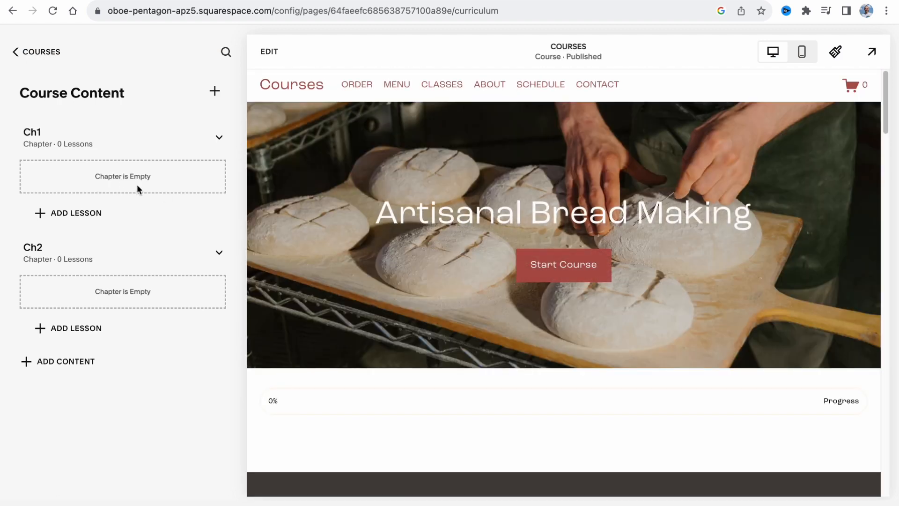
mouse_move(67, 212)
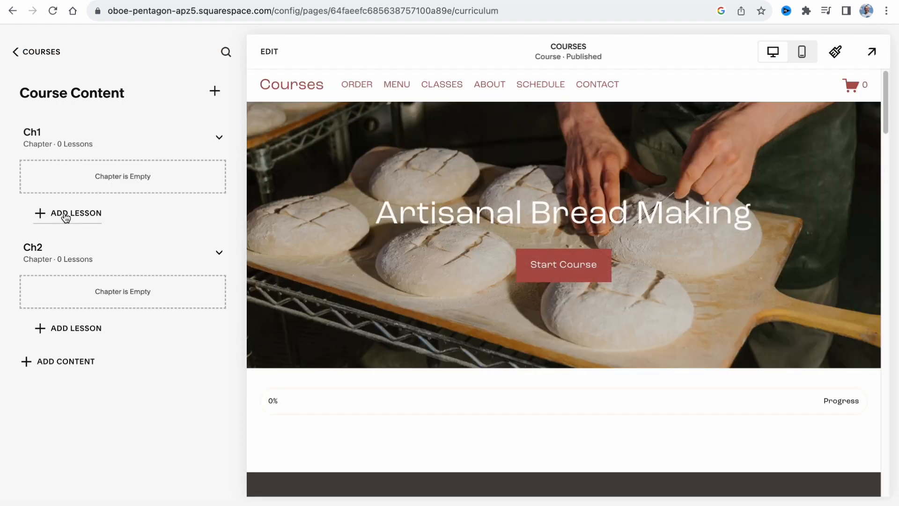
Step: Add an untitled lesson under Ch1 and review its Video section without choosing a source
click(75, 214)
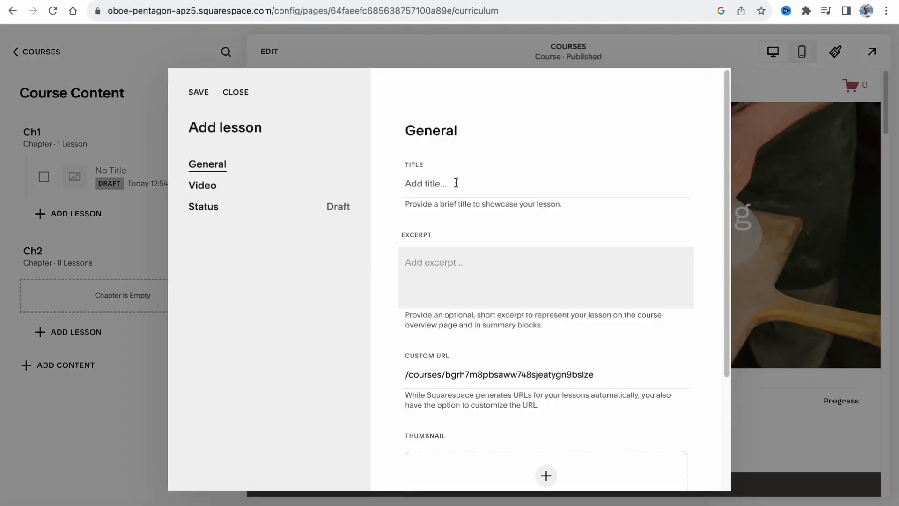
scroll(down, 3)
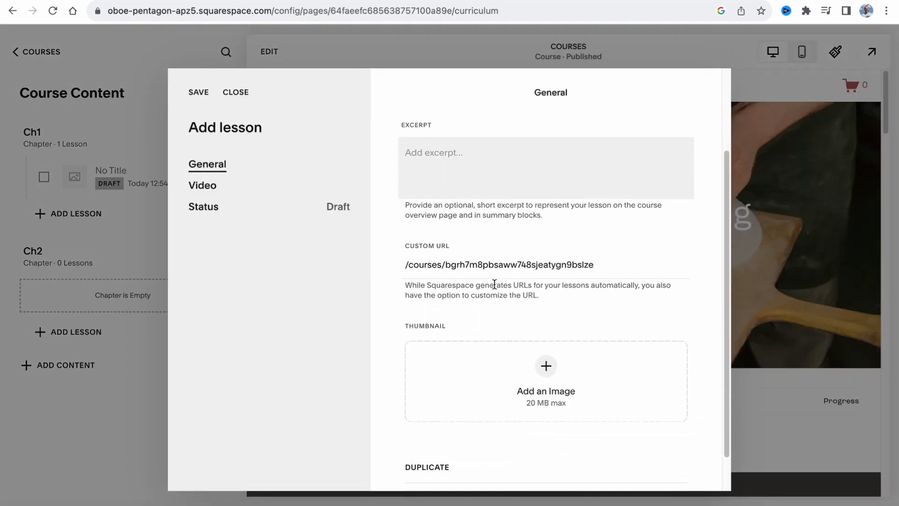
scroll(down, 3)
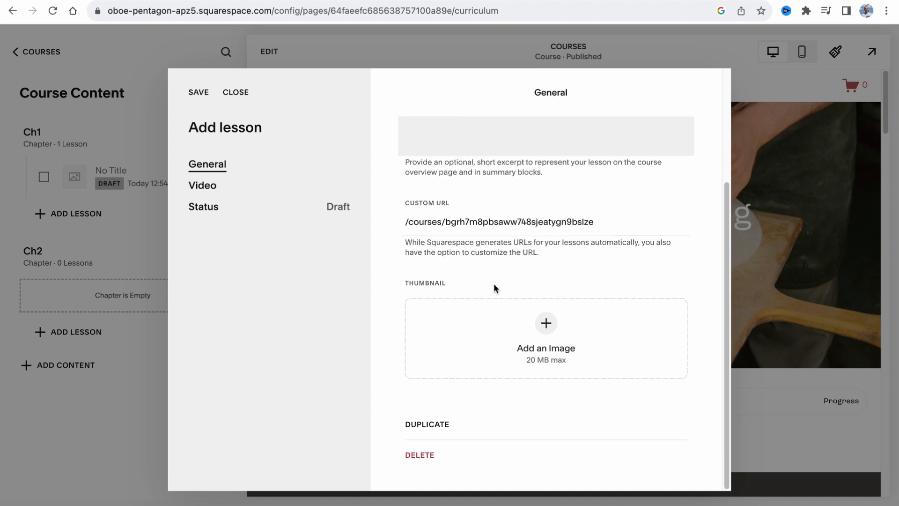
mouse_move(202, 185)
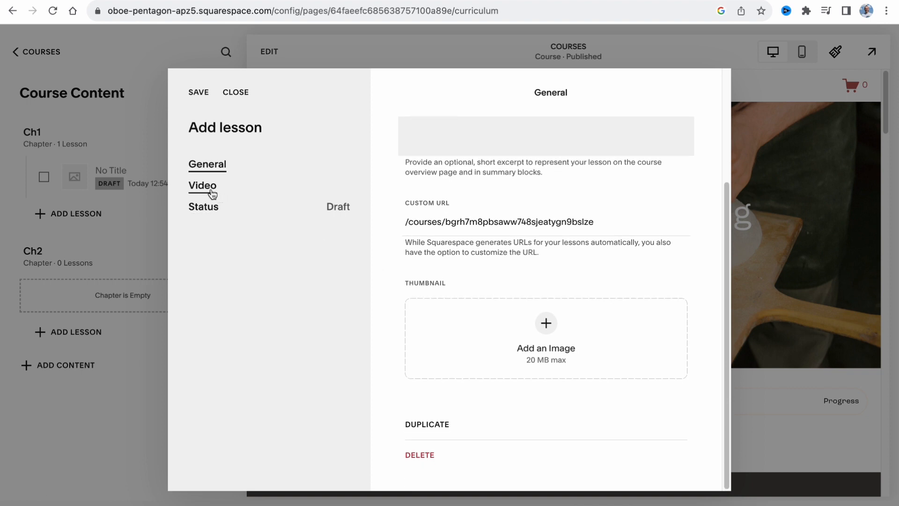
click(202, 185)
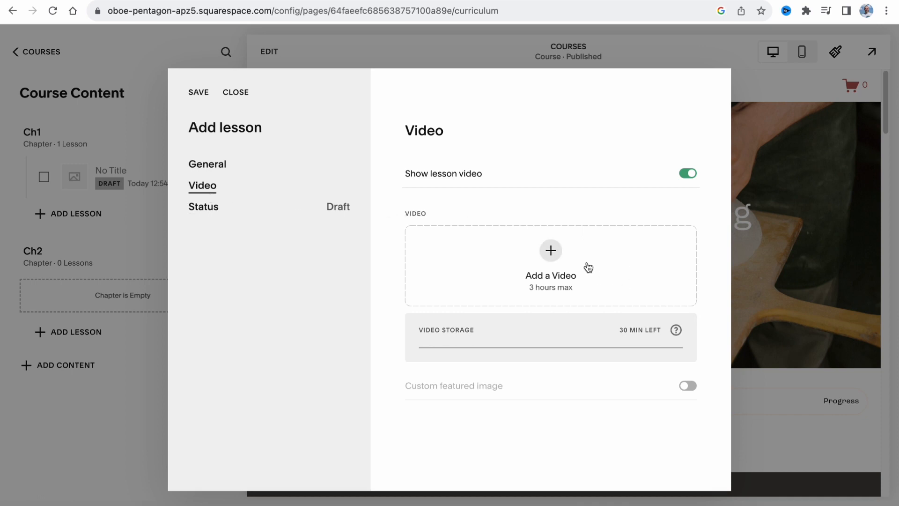
mouse_move(514, 246)
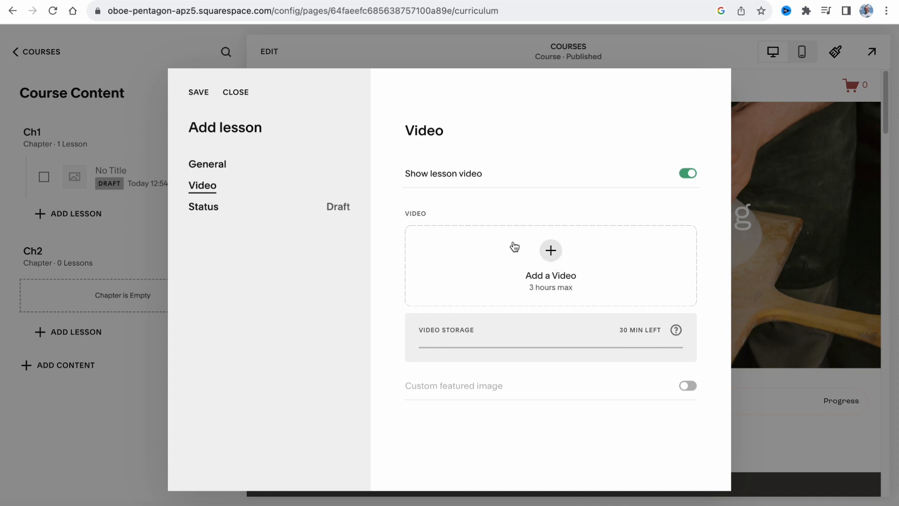
mouse_move(514, 251)
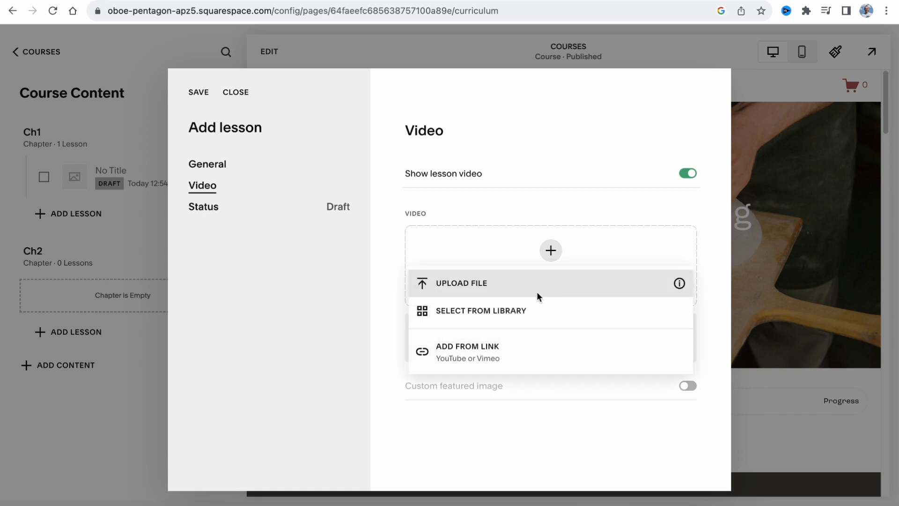
click(550, 250)
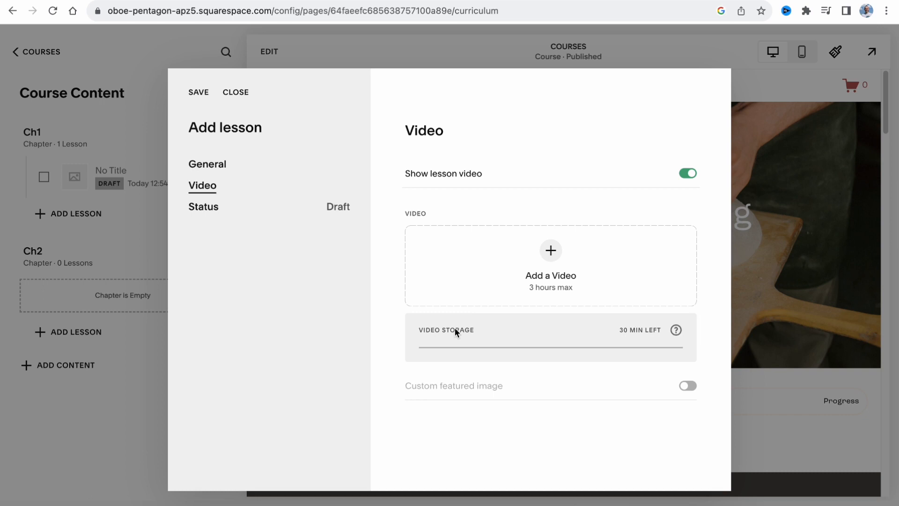
mouse_move(203, 206)
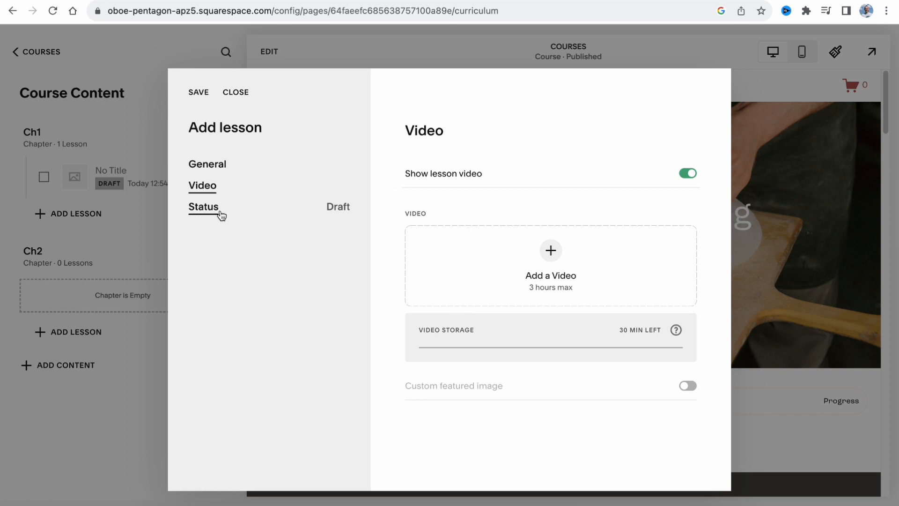
Step: Toggle the lesson's status to Published then back to Draft and save it
click(204, 206)
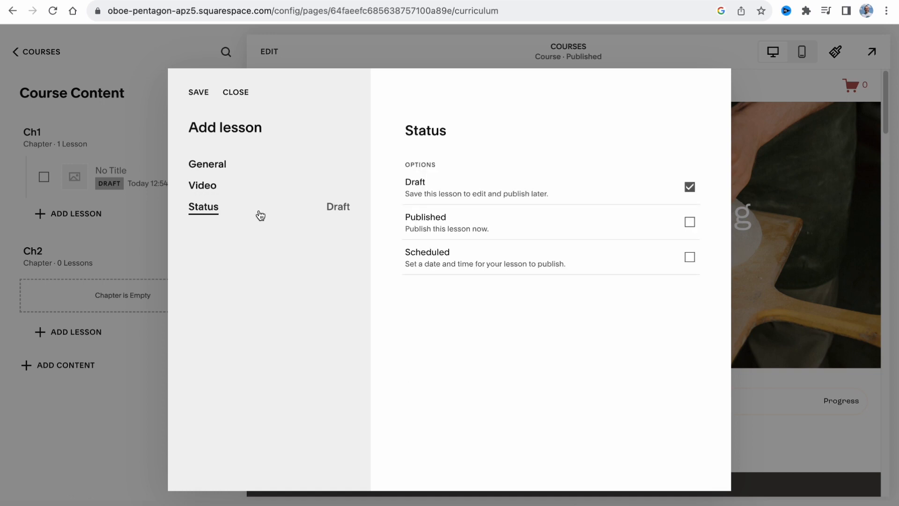
mouse_move(263, 214)
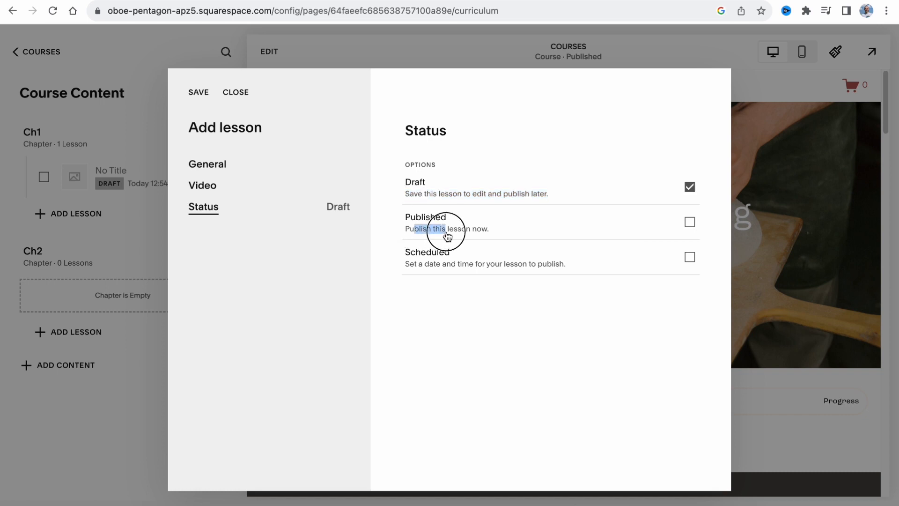
click(688, 222)
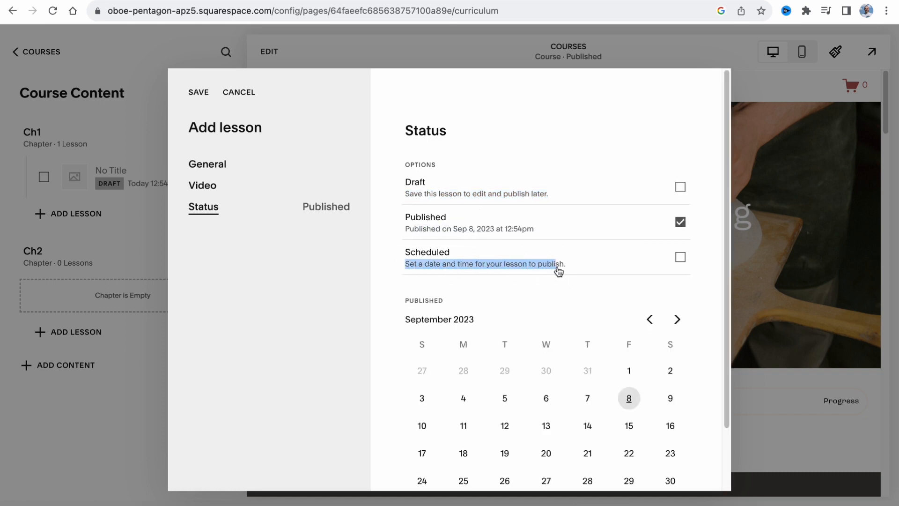
mouse_move(516, 193)
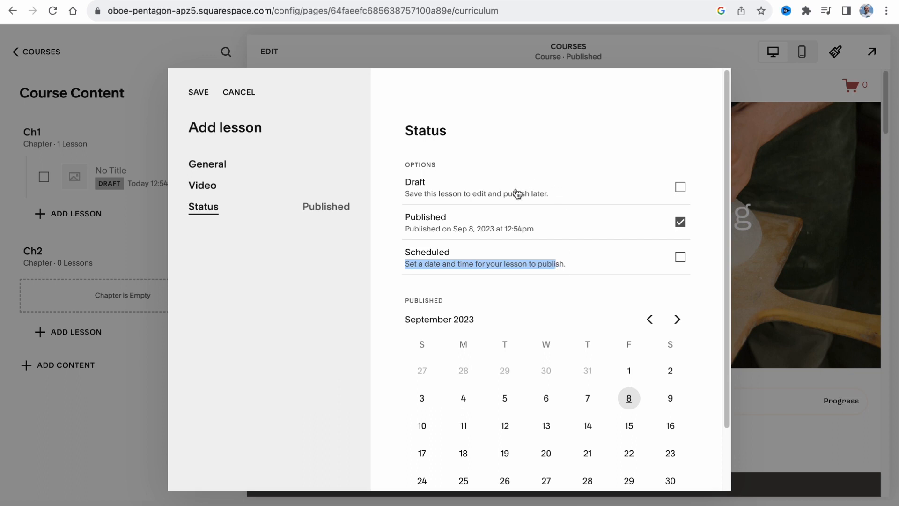
click(680, 187)
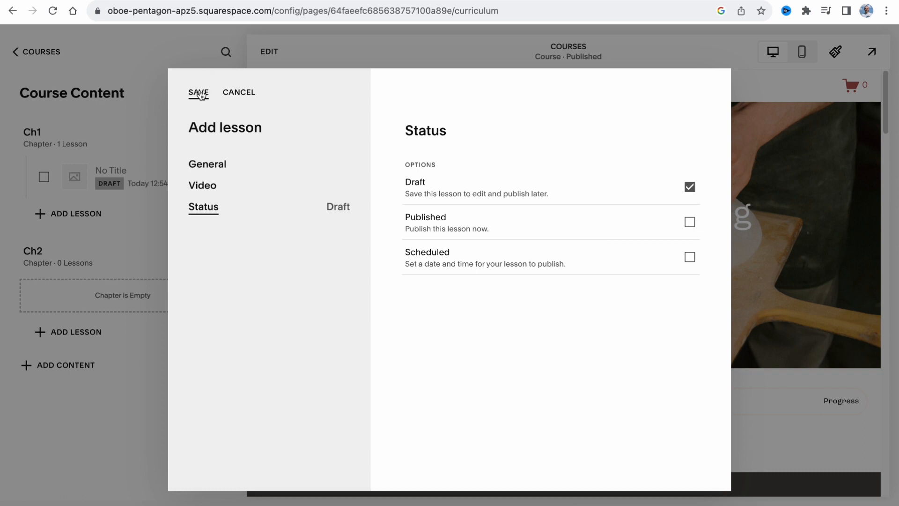
click(197, 93)
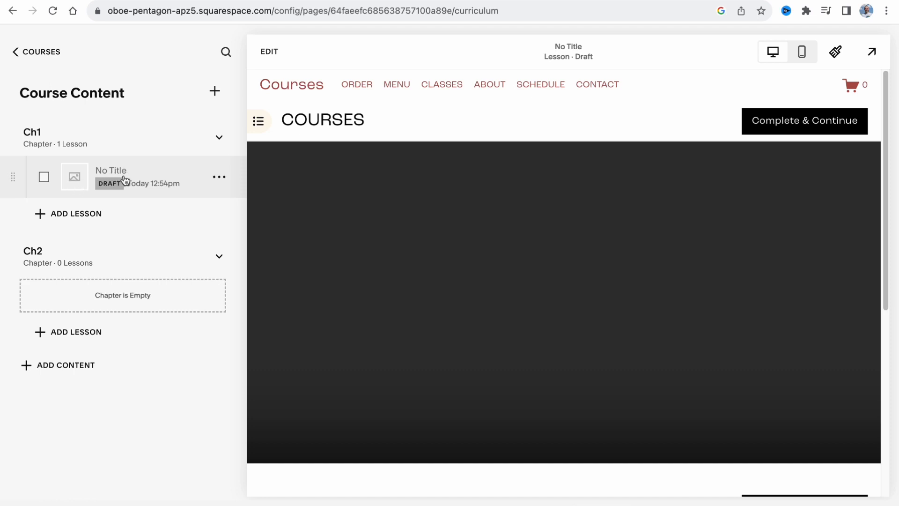
mouse_move(114, 184)
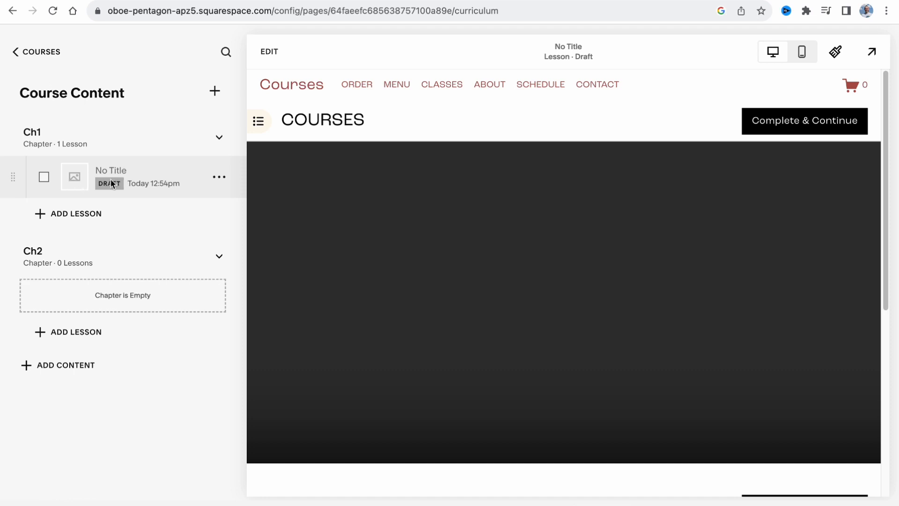
mouse_move(90, 182)
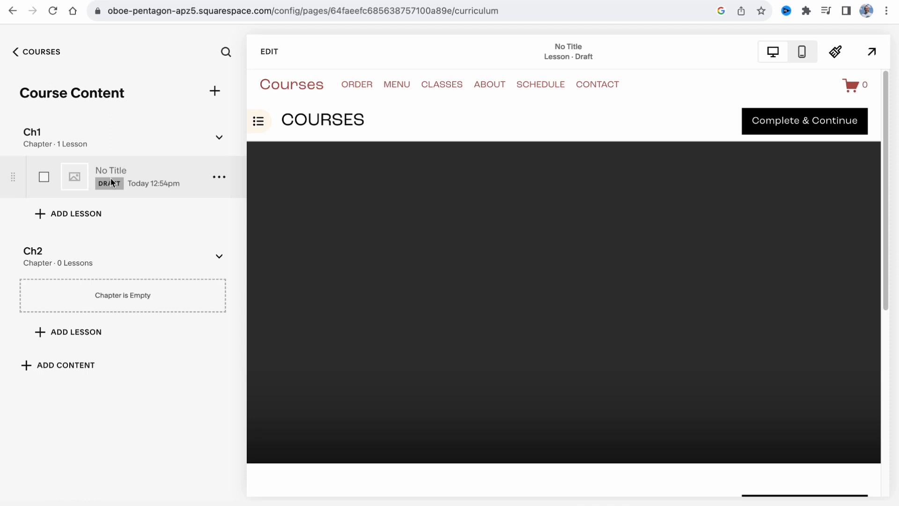
mouse_move(116, 191)
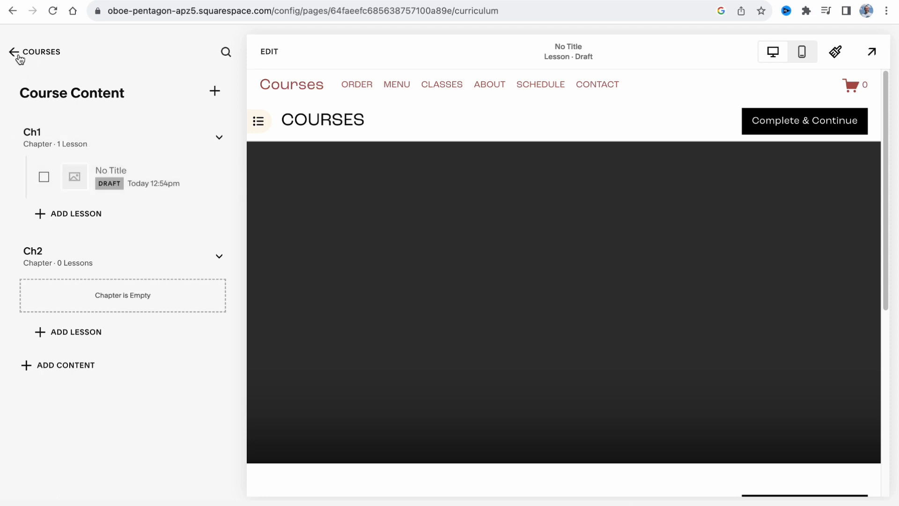
Step: Return to the course settings and go to its Pricing Plans section
click(14, 52)
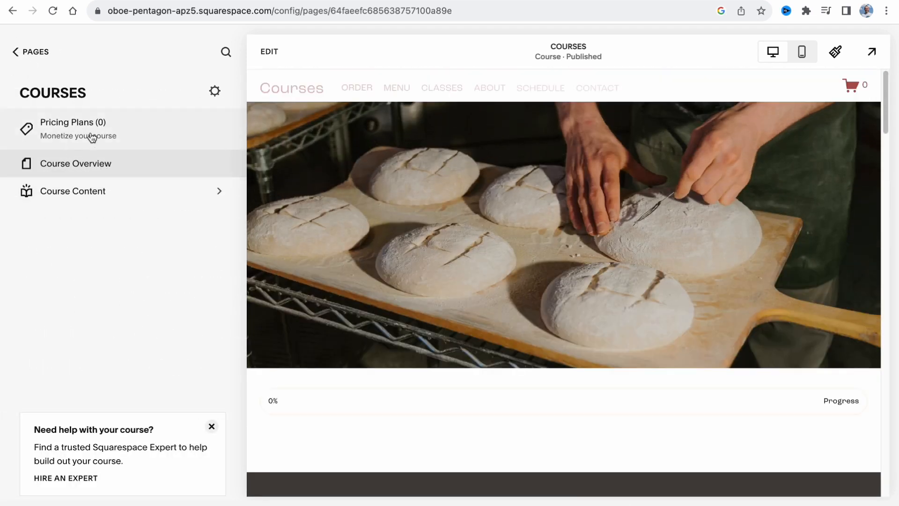
click(73, 128)
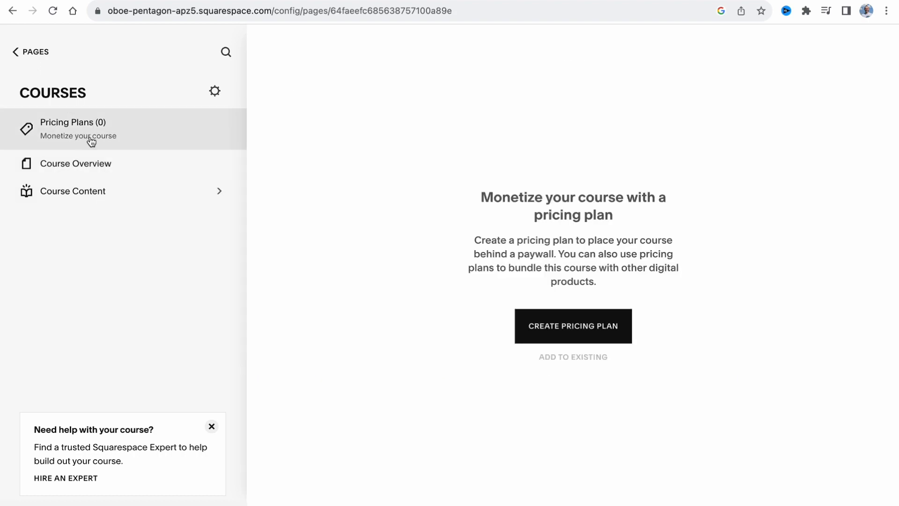
mouse_move(573, 332)
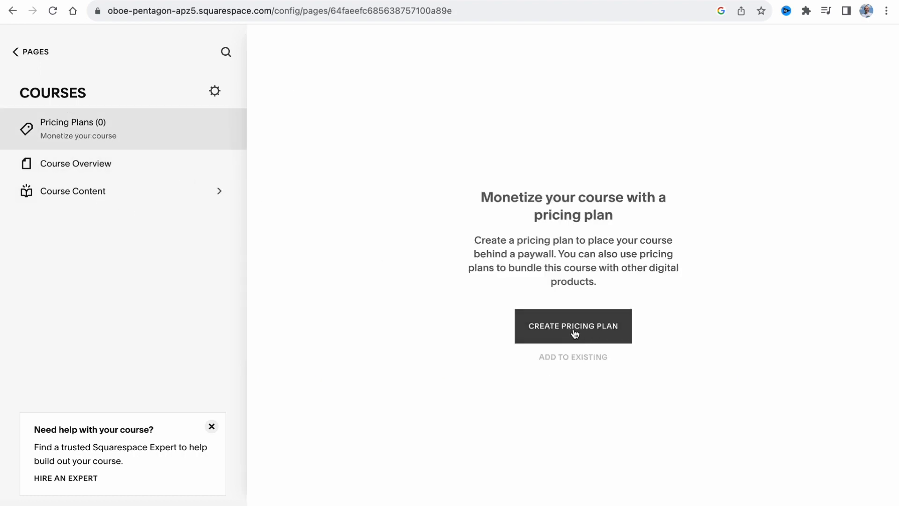
Step: Start a new pricing plan and compare the Free and Subscription options with their billing choices
click(573, 326)
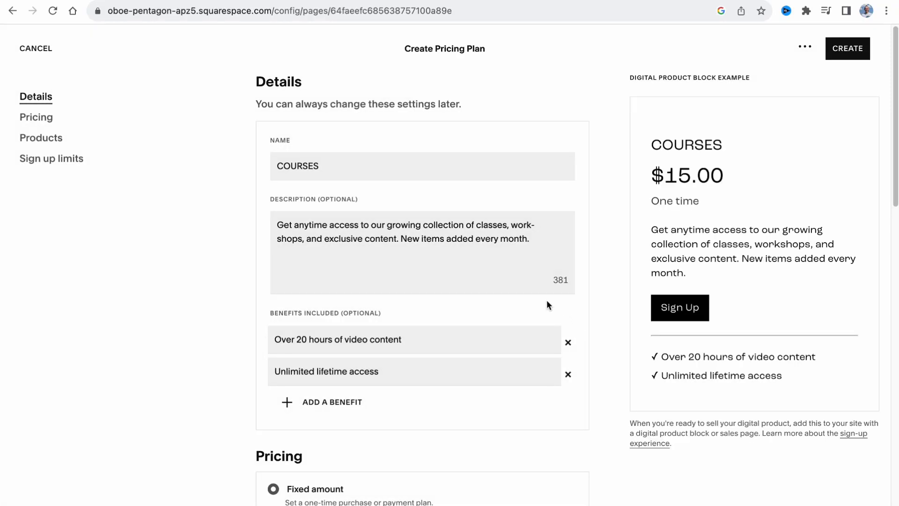
mouse_move(473, 152)
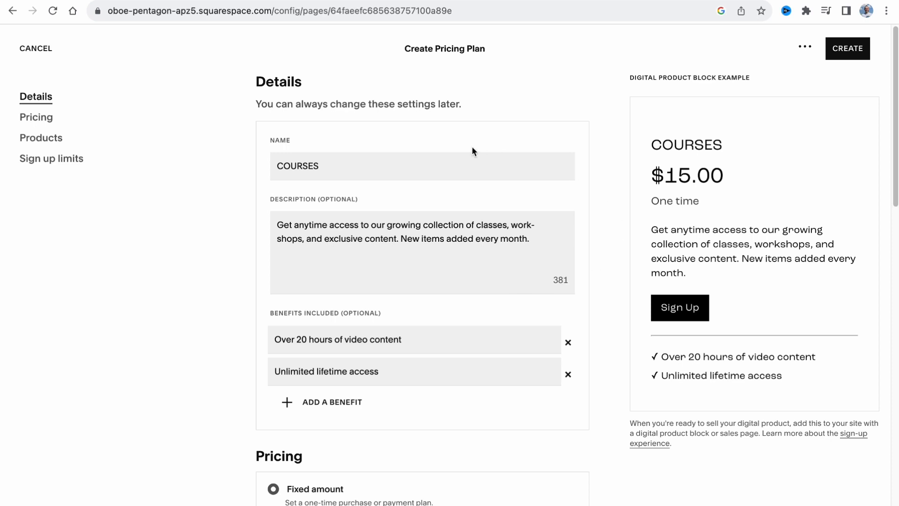
mouse_move(397, 189)
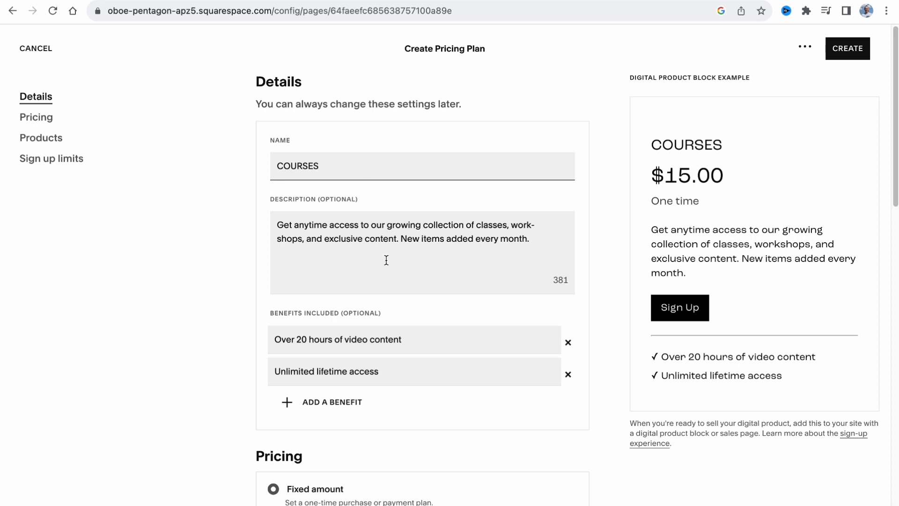
scroll(down, 3)
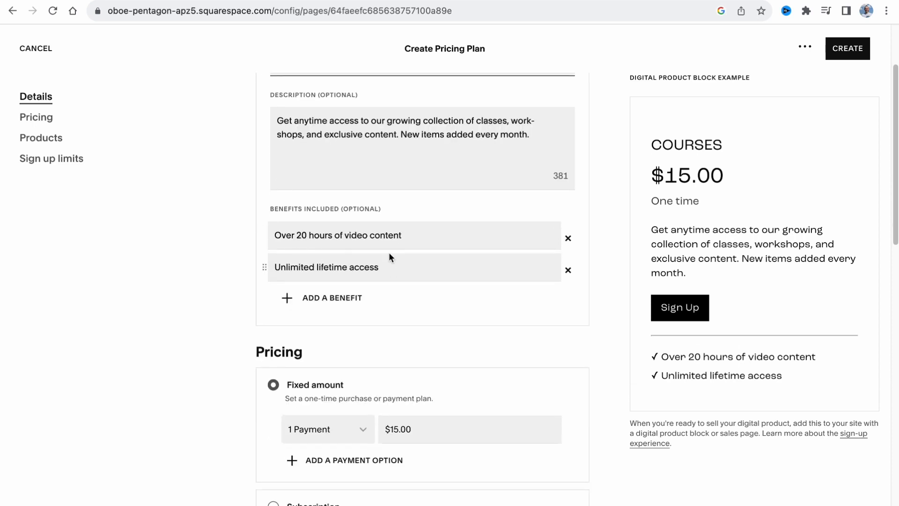
mouse_move(378, 246)
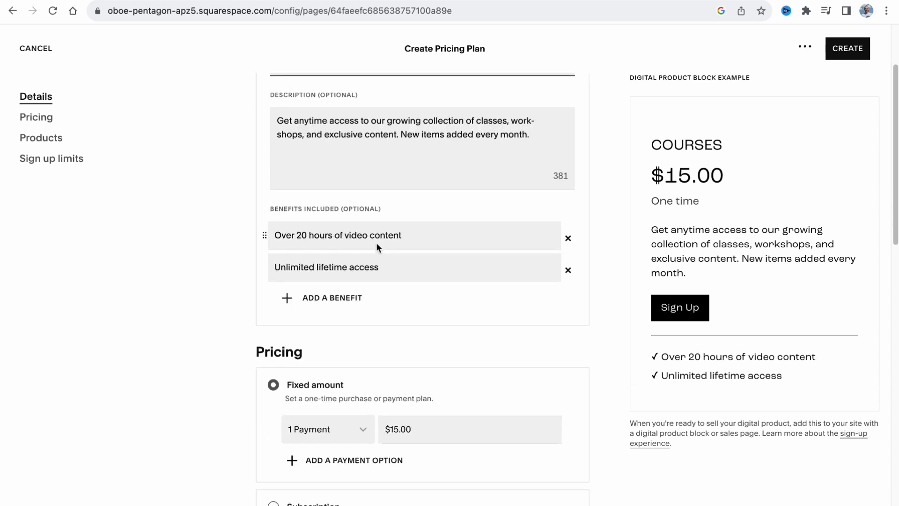
scroll(down, 3)
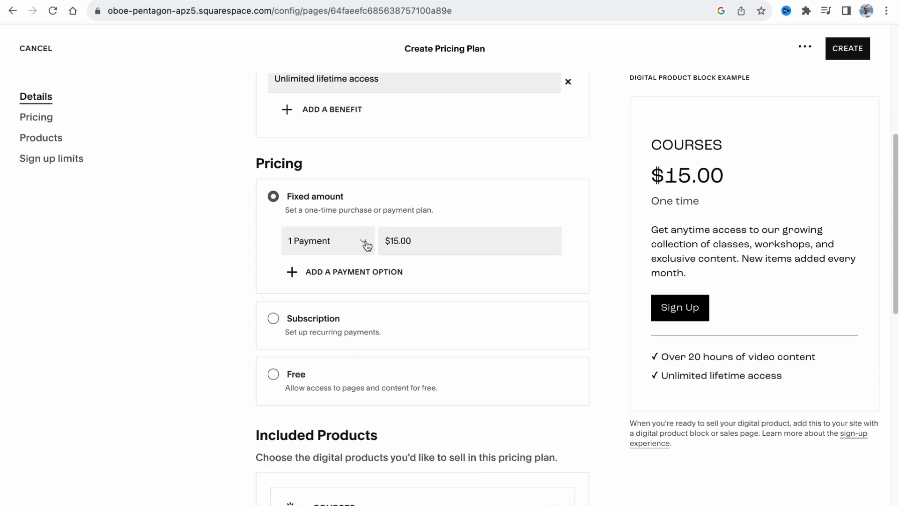
scroll(down, 3)
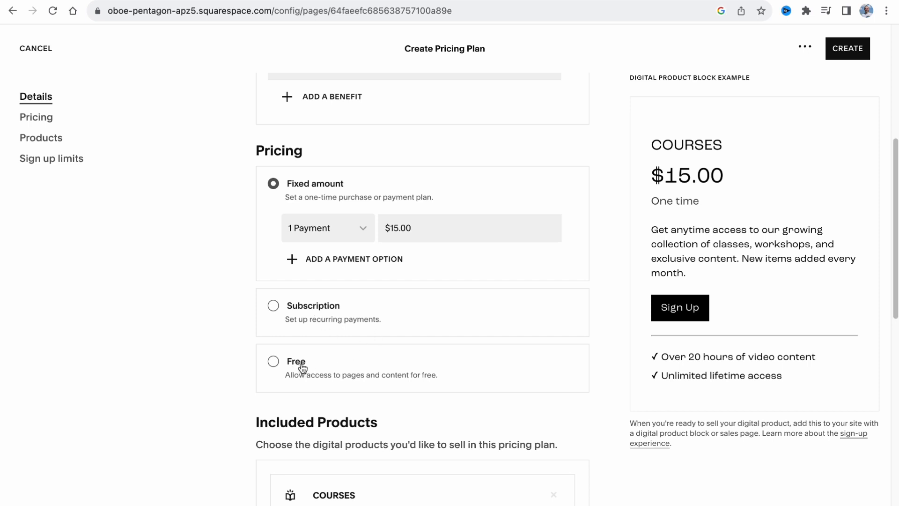
click(273, 361)
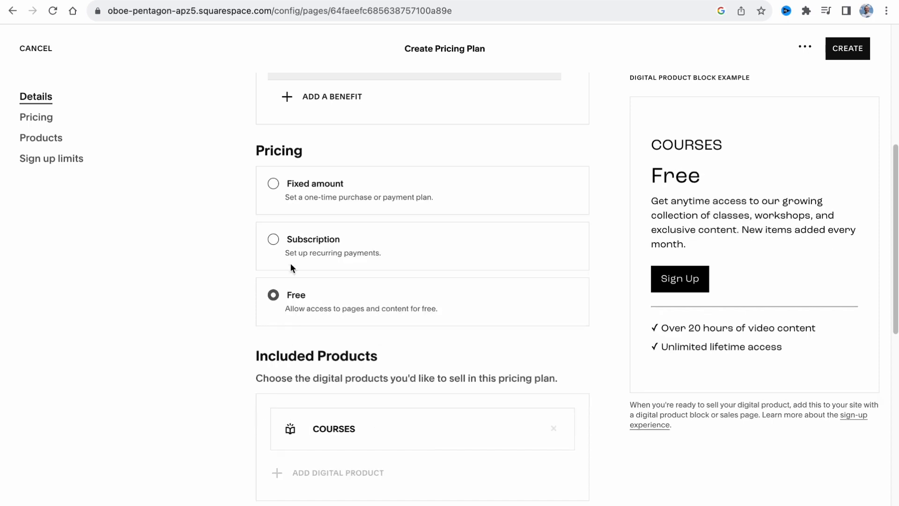
click(273, 238)
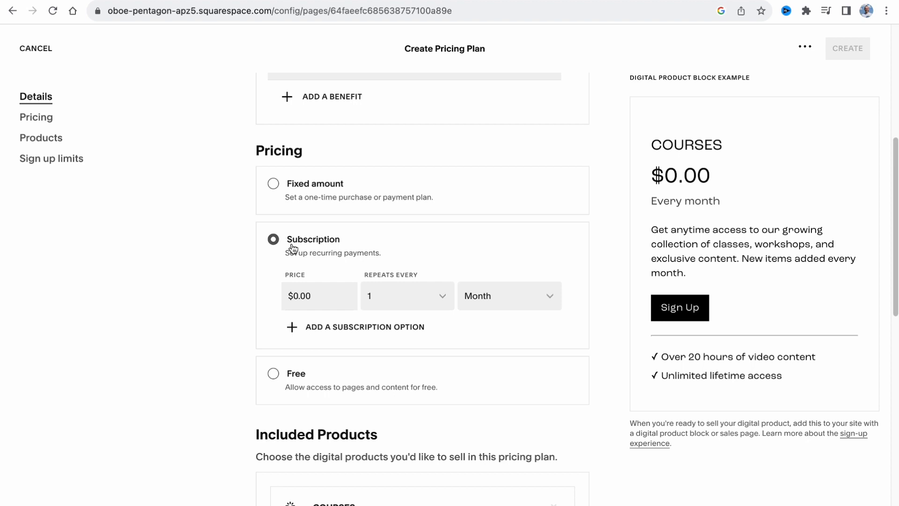
click(319, 295)
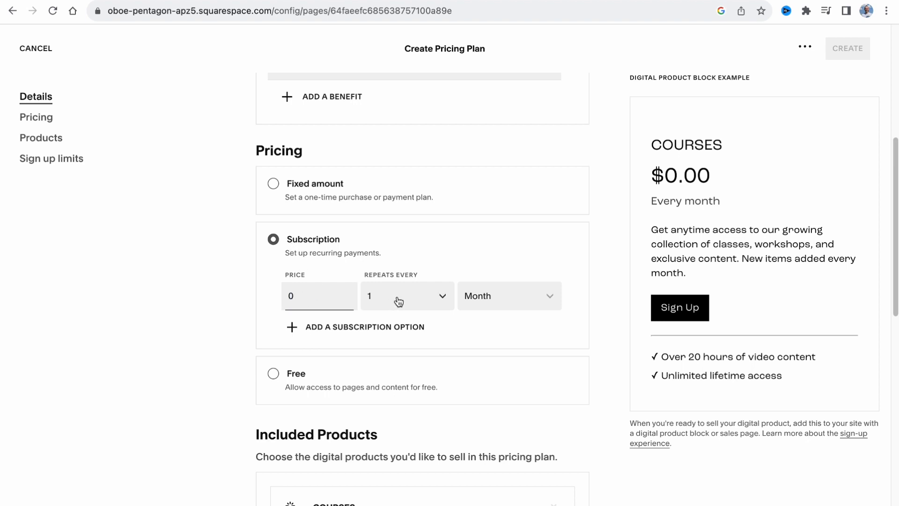
click(406, 295)
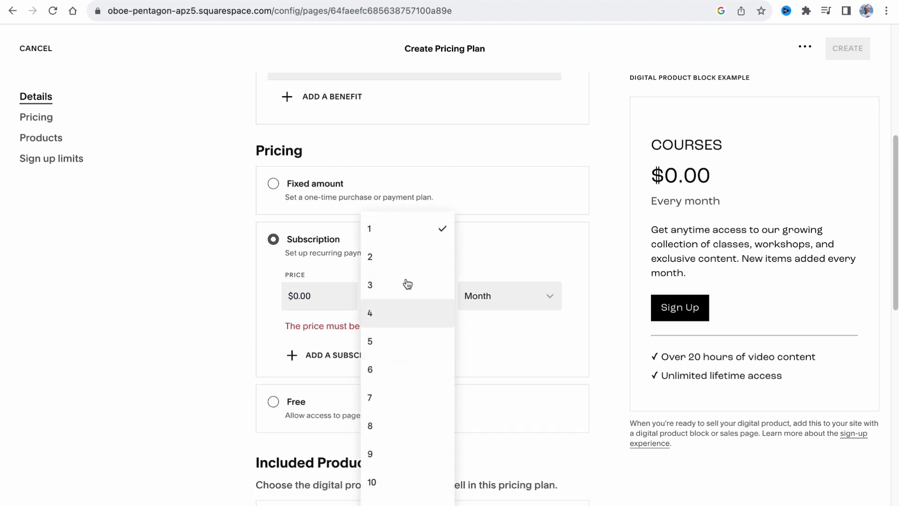
click(507, 294)
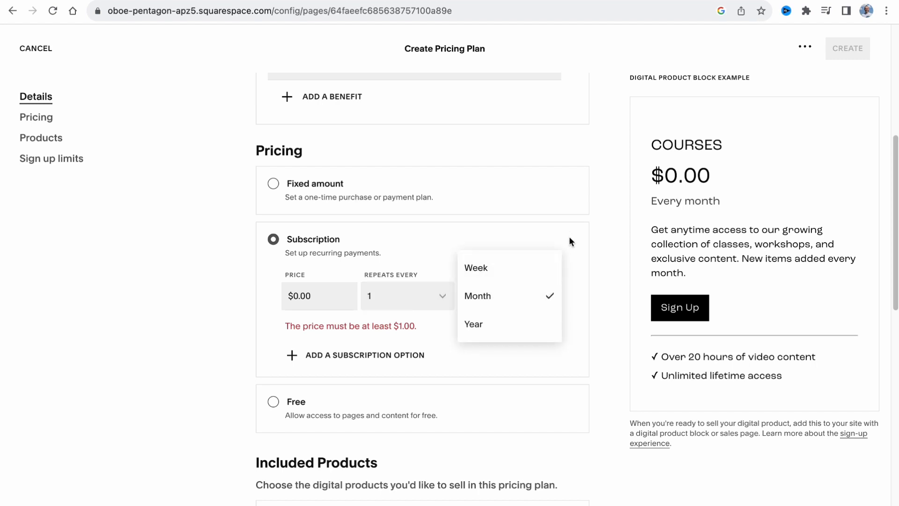
click(476, 295)
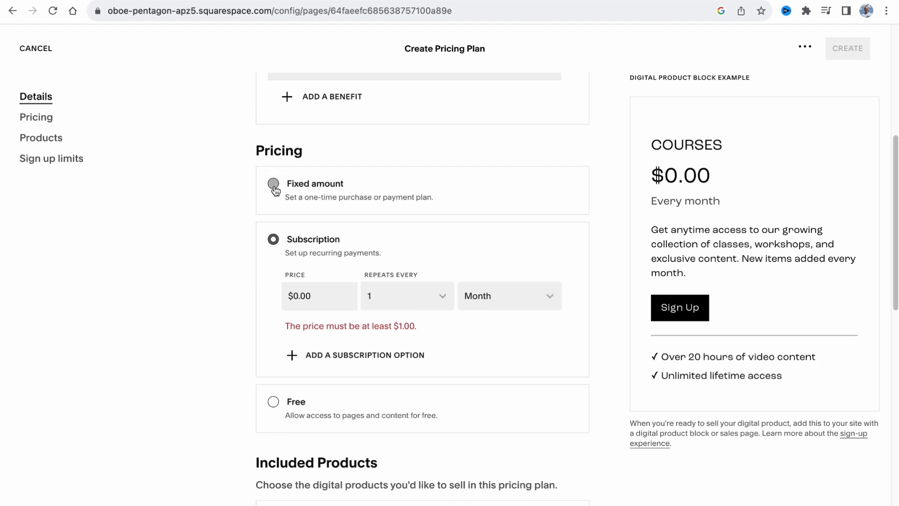
Step: Set the plan to a fixed one-time payment of $15.00 and review Included Products and sign-up limits
click(272, 183)
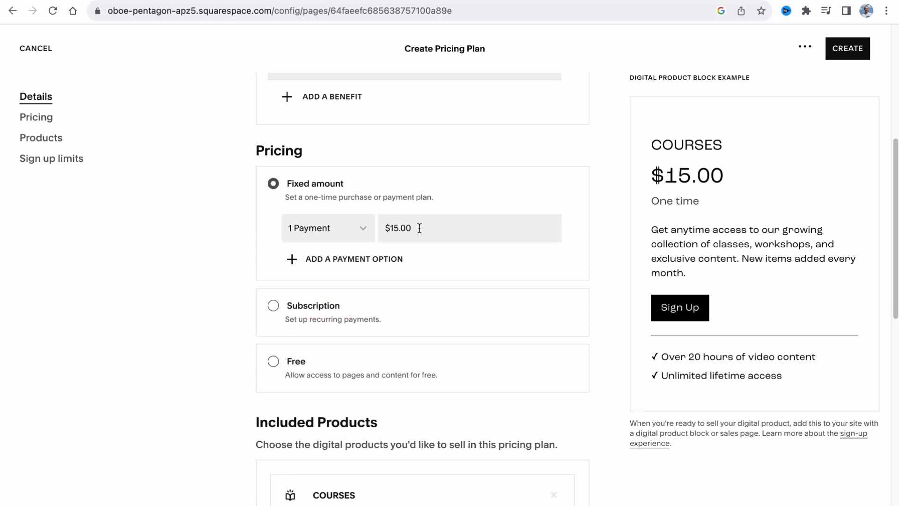
click(327, 228)
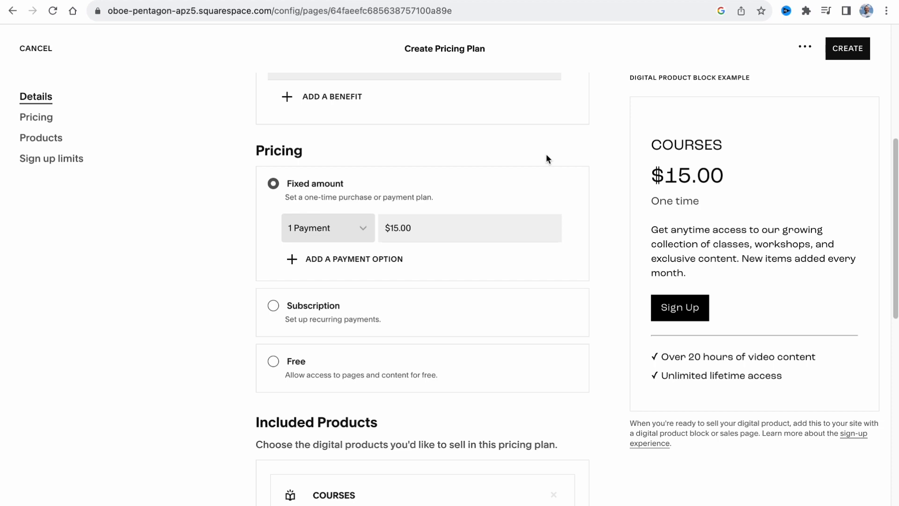
scroll(down, 3)
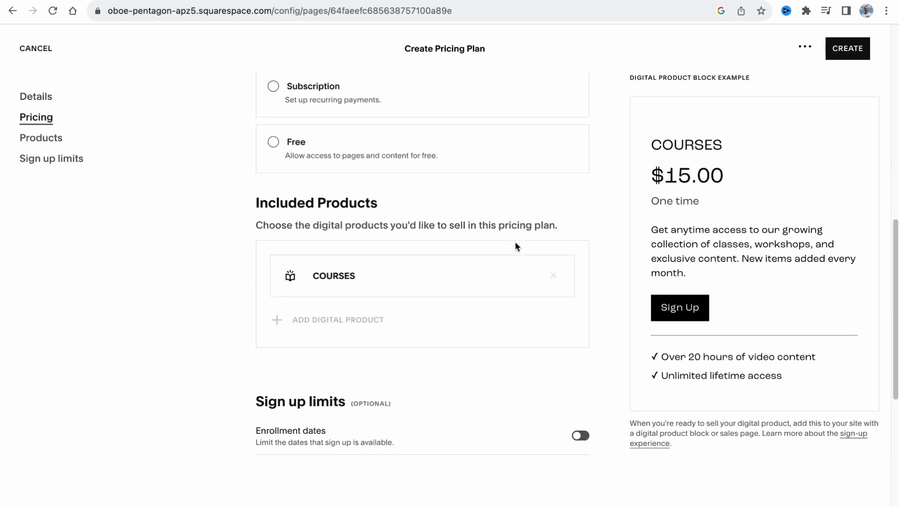
scroll(down, 3)
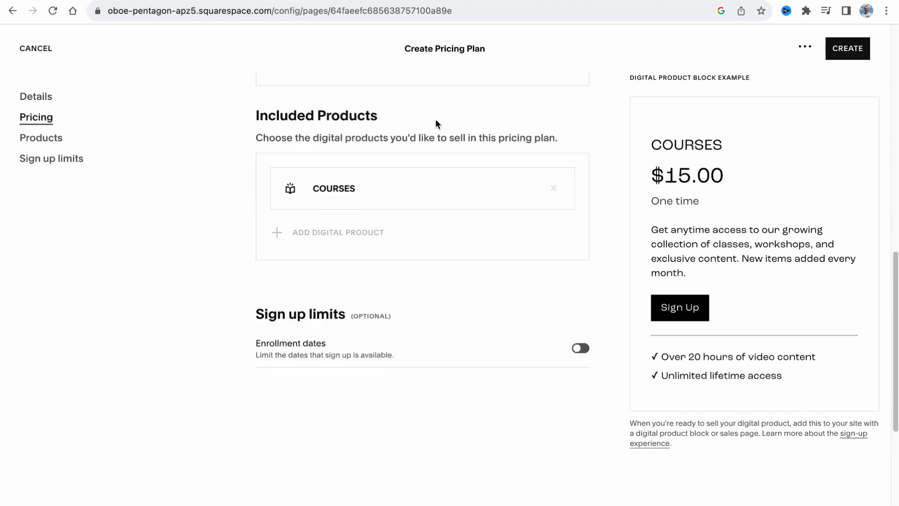
scroll(down, 3)
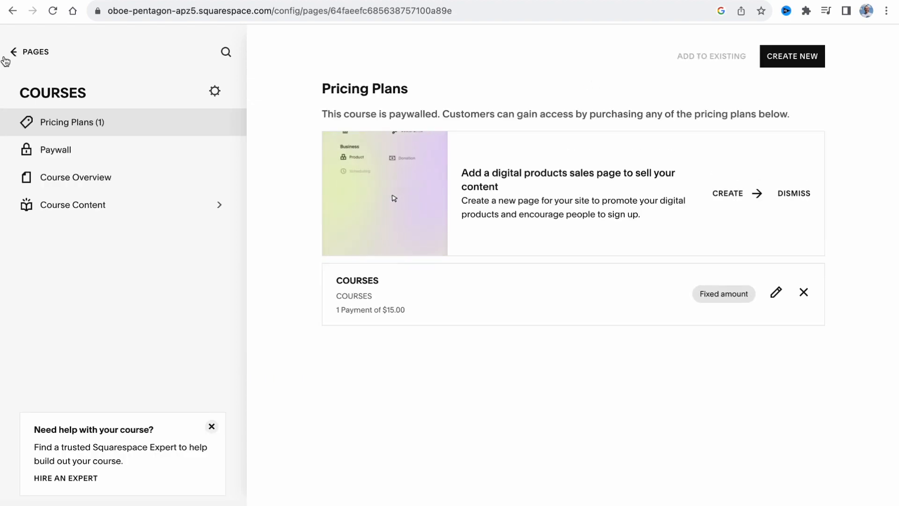
Step: Leave the course pricing plans, review the empty sales analytics, and return to the dashboard menu
click(15, 52)
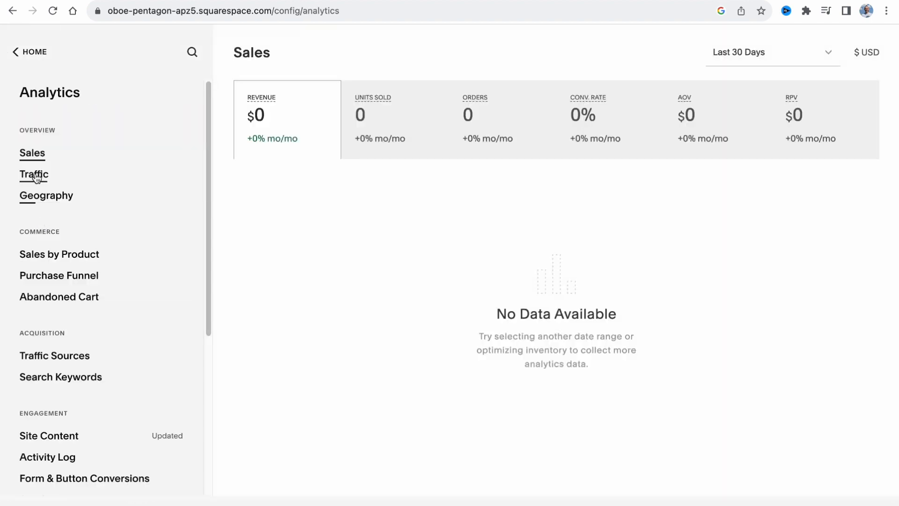
mouse_move(59, 254)
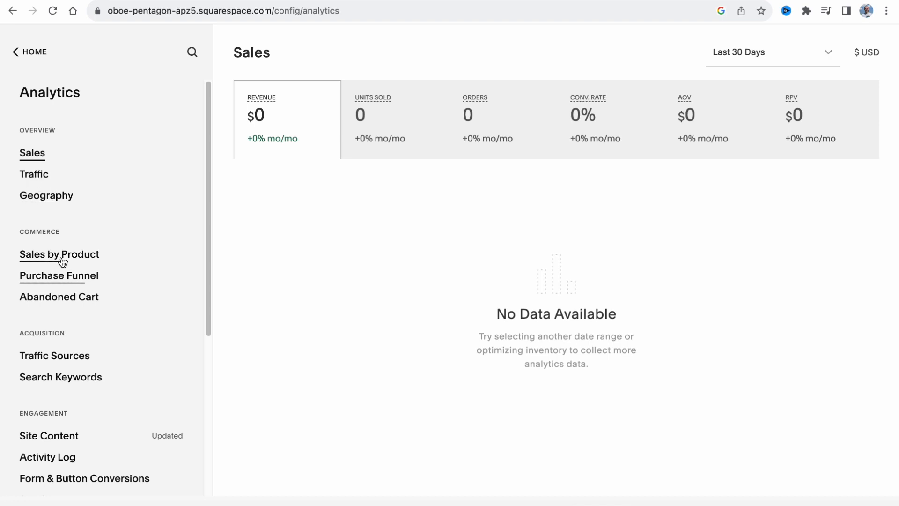
mouse_move(73, 333)
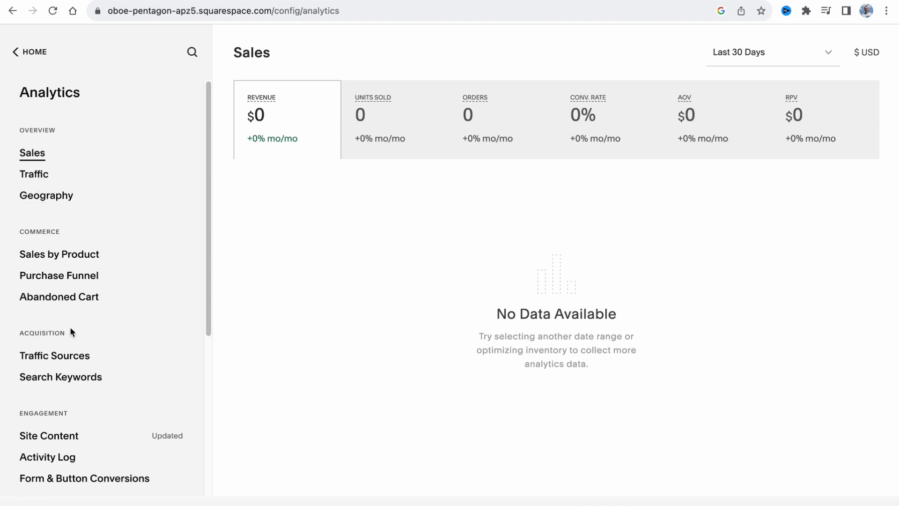
mouse_move(59, 295)
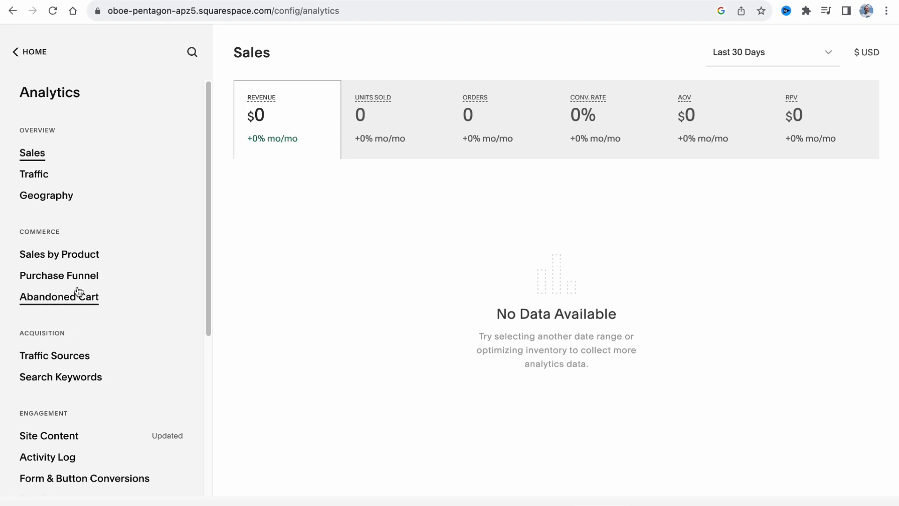
mouse_move(141, 249)
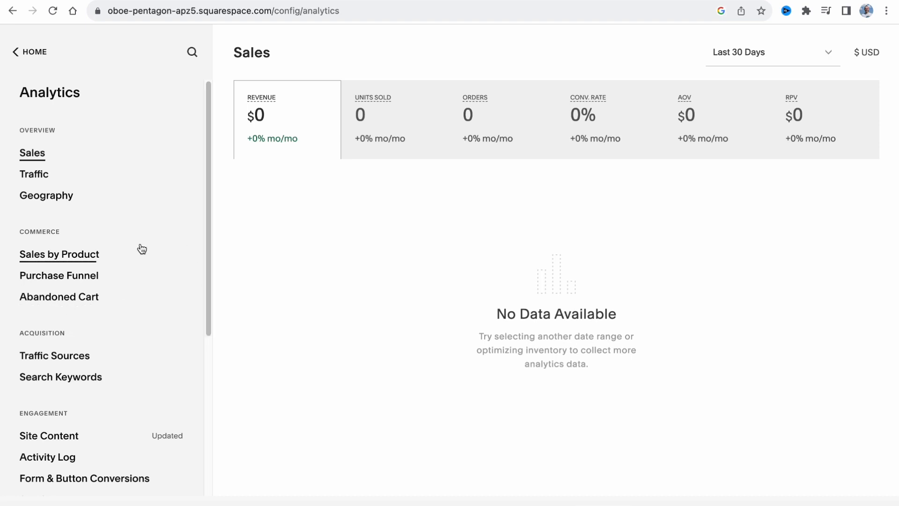
click(29, 52)
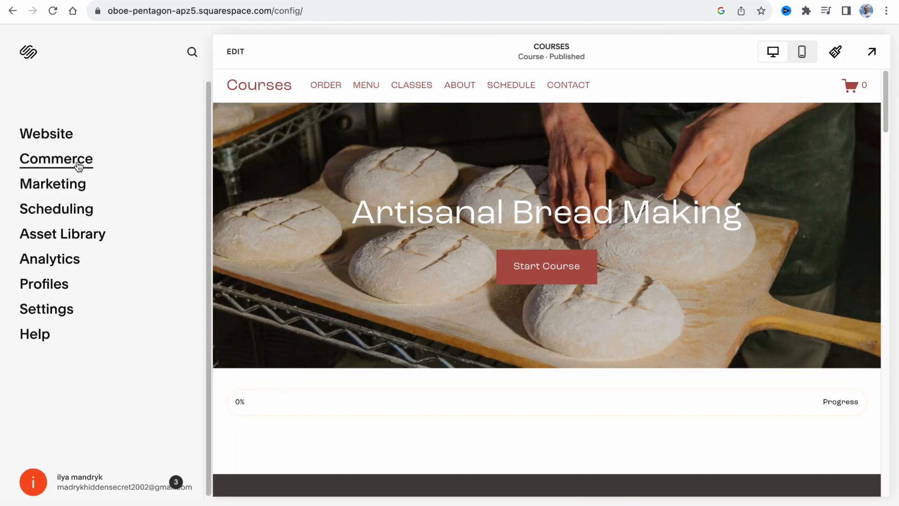
Step: Browse Commerce and the pages list, then reopen Commerce to reach Store Payments (Stripe, PayPal, Square)
click(55, 159)
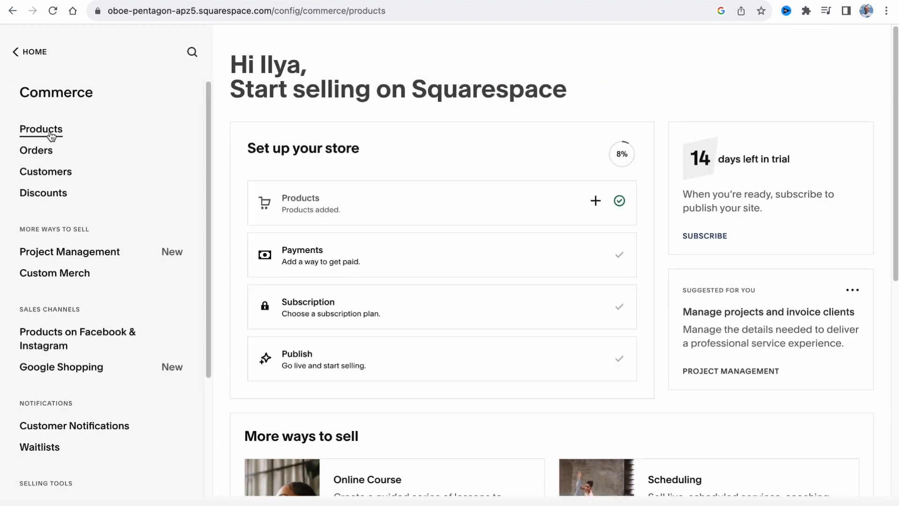
click(40, 129)
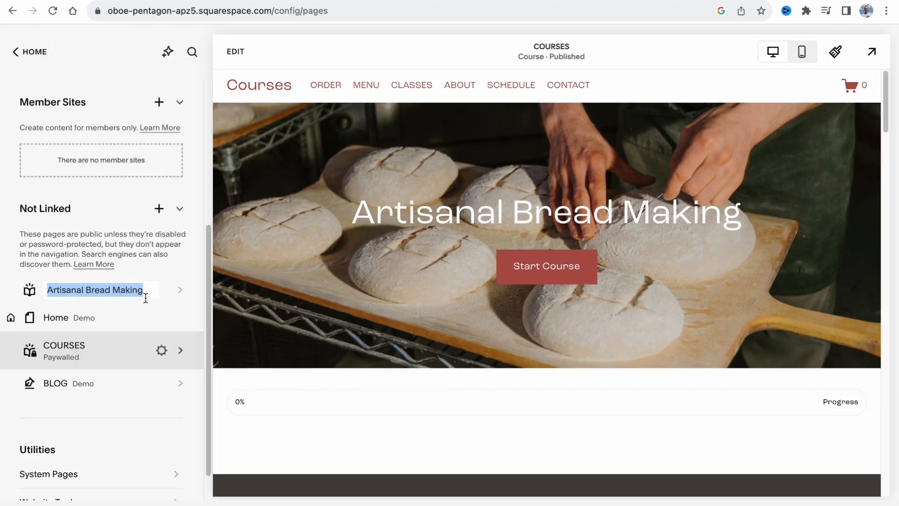
click(29, 51)
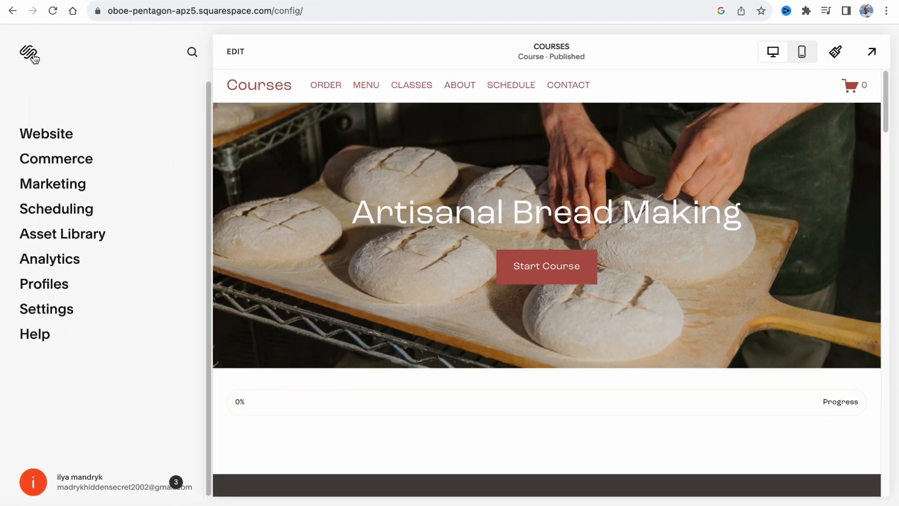
click(55, 159)
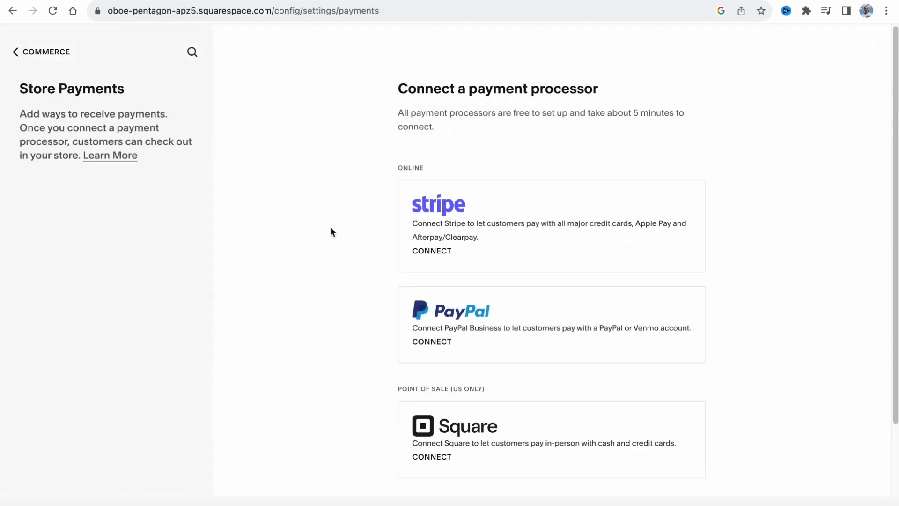
Step: Review the Stripe, PayPal and Square processor options, then back out to the dashboard menu
scroll(down, 3)
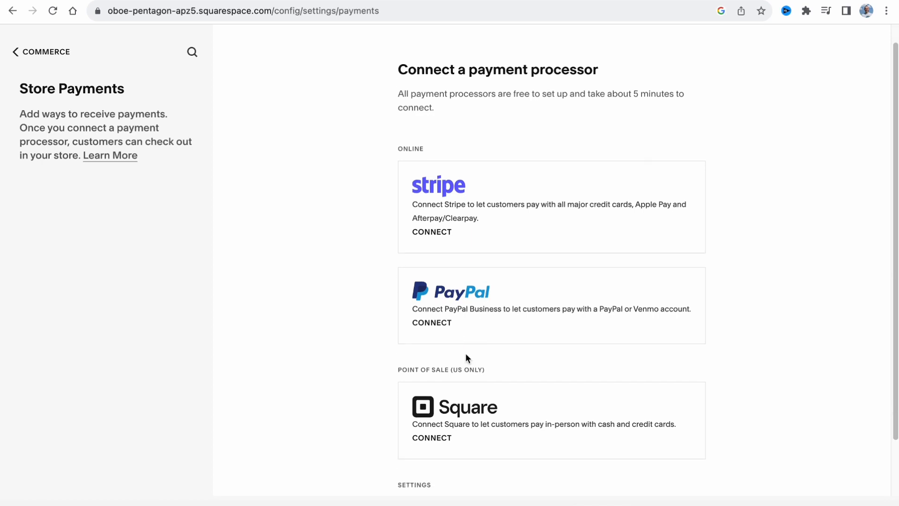
scroll(down, 3)
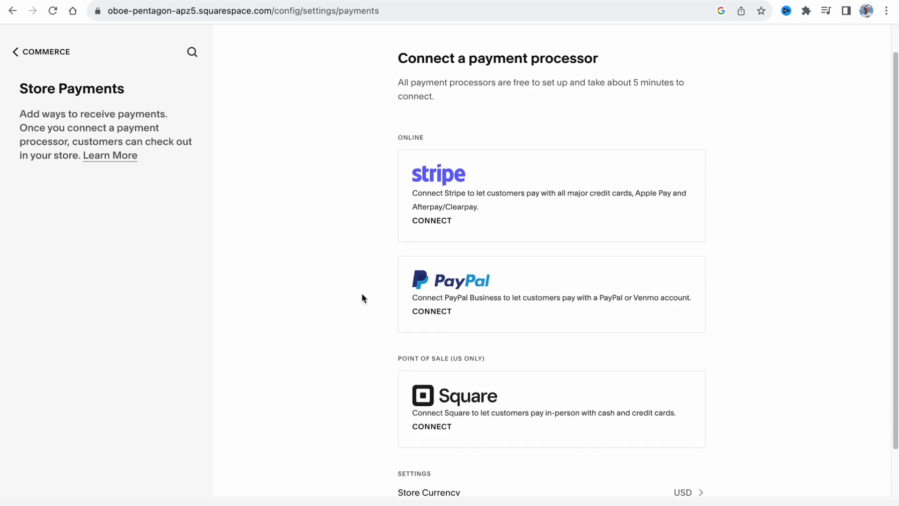
mouse_move(40, 48)
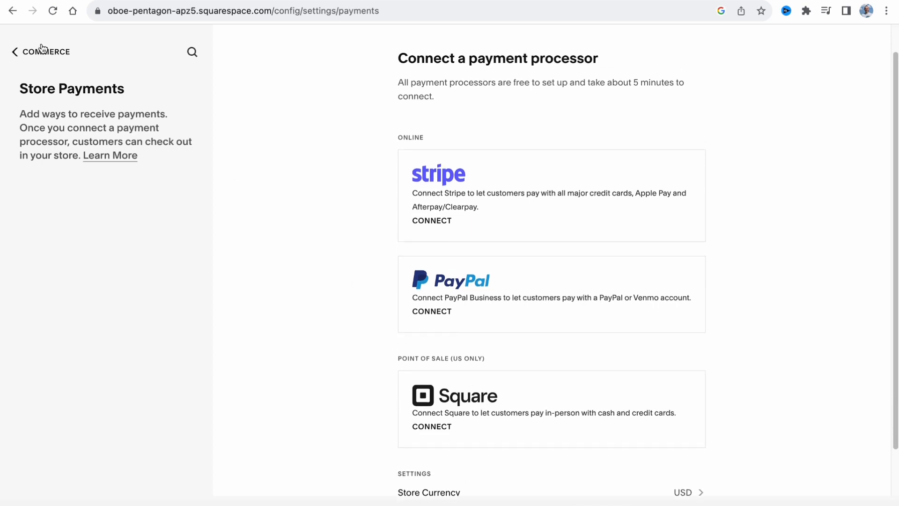
click(40, 51)
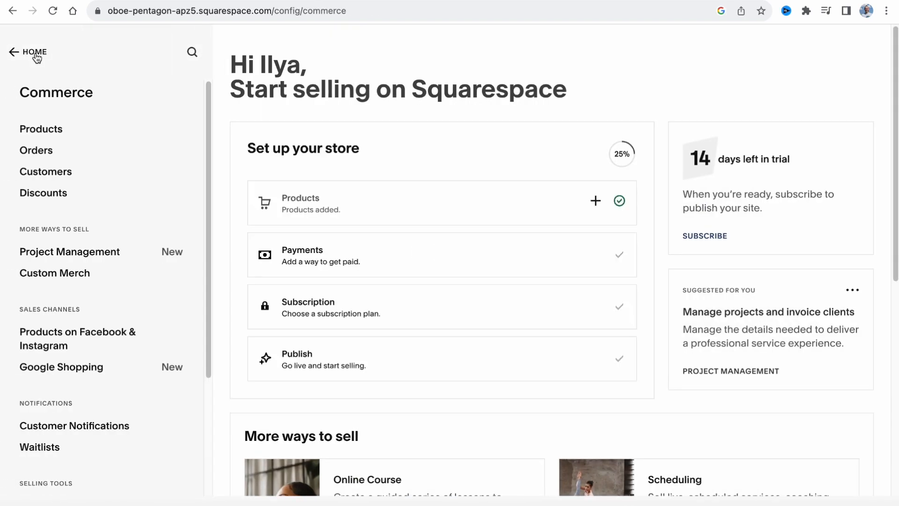
click(14, 52)
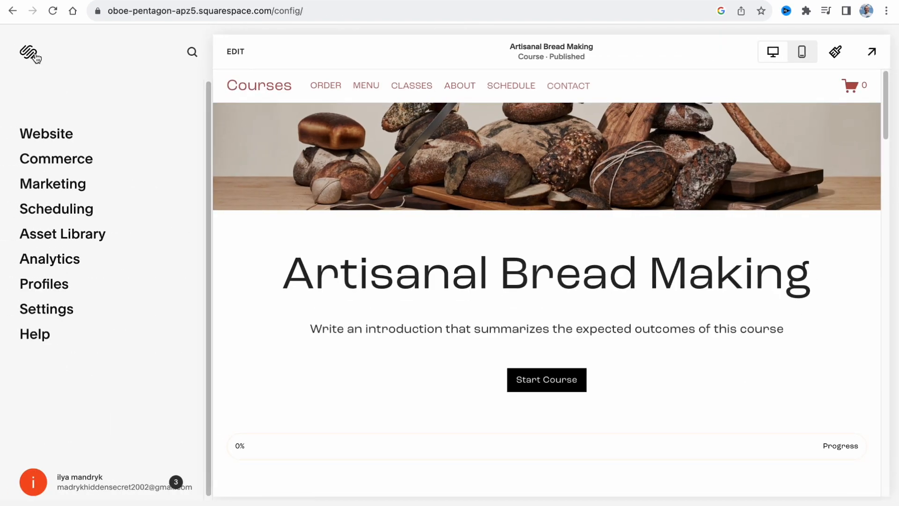
mouse_move(30, 52)
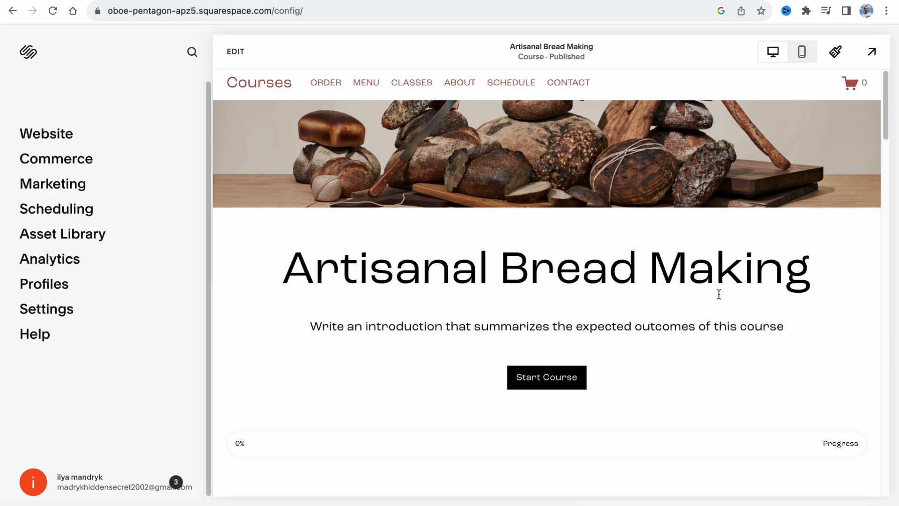
Step: Look over the course header, Introduction and Process lessons, then save the course page
scroll(down, 3)
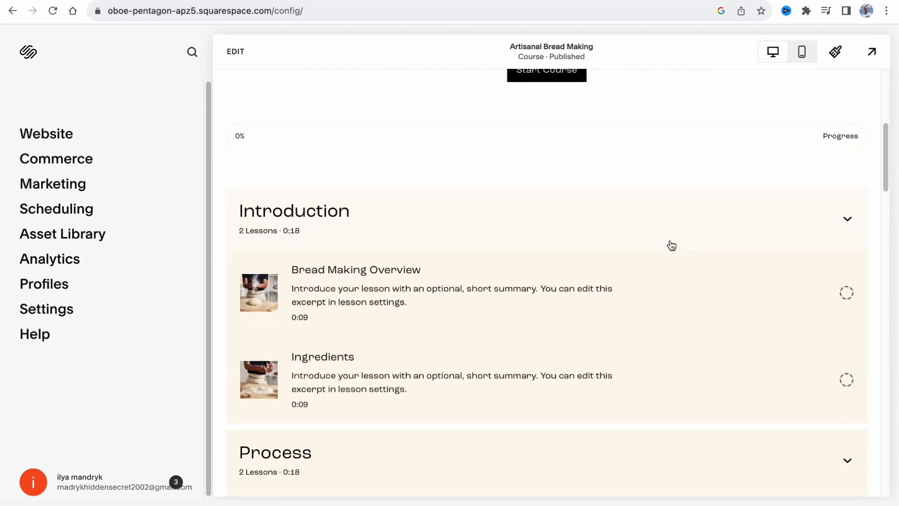
mouse_move(563, 198)
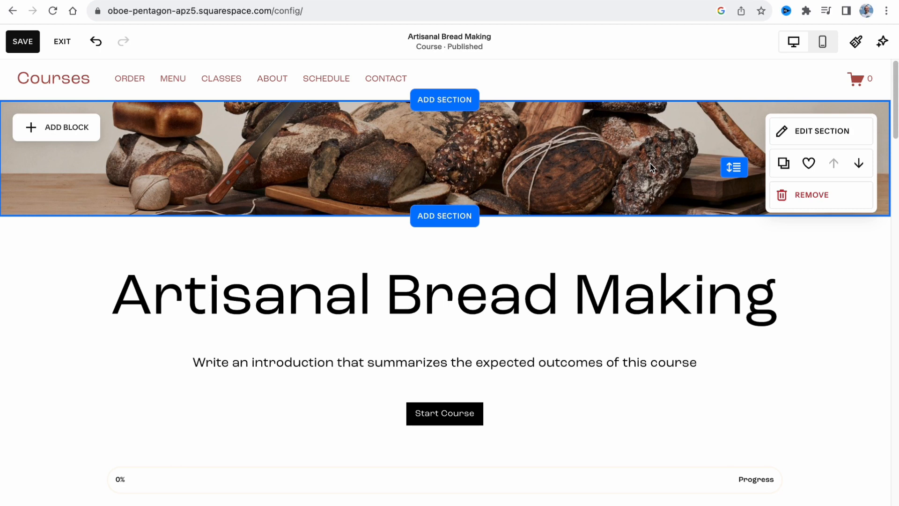
mouse_move(659, 217)
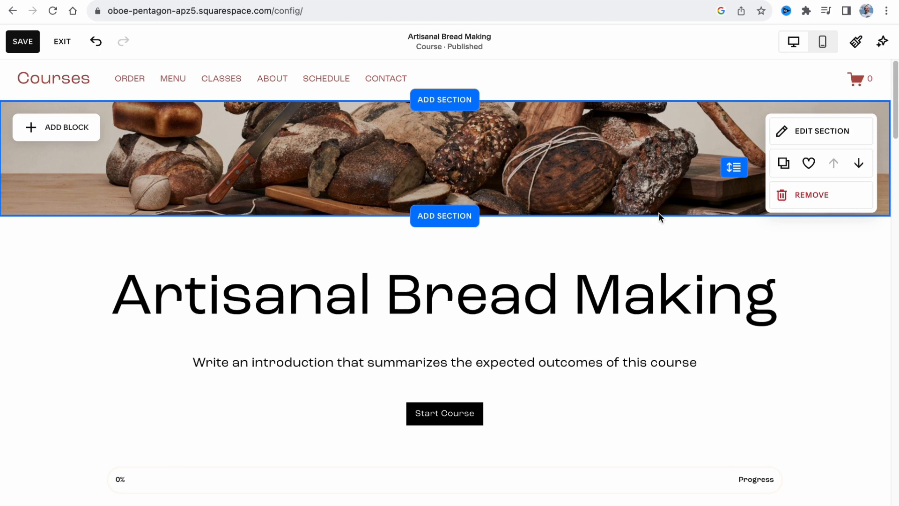
scroll(down, 3)
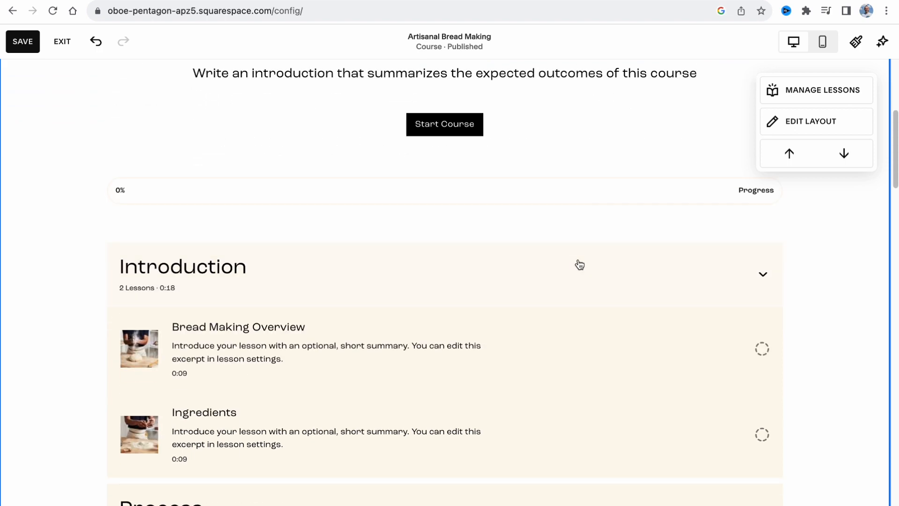
scroll(down, 3)
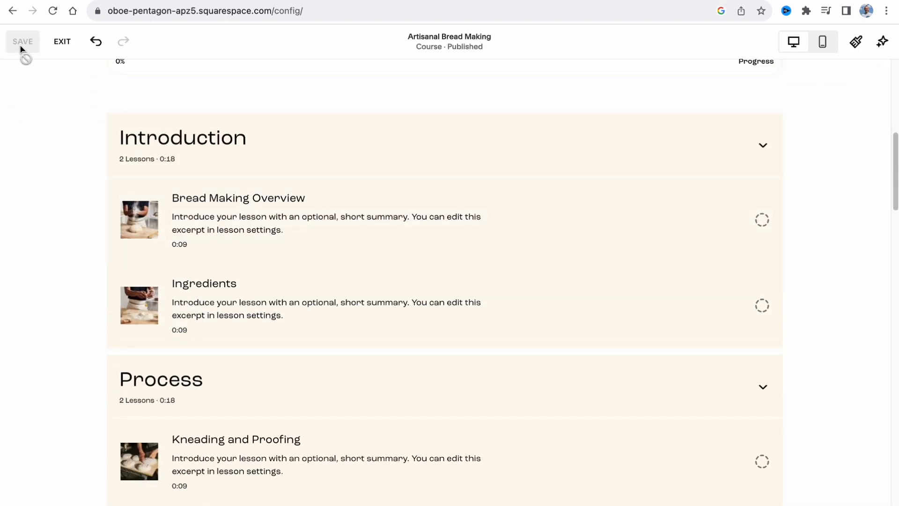
click(762, 144)
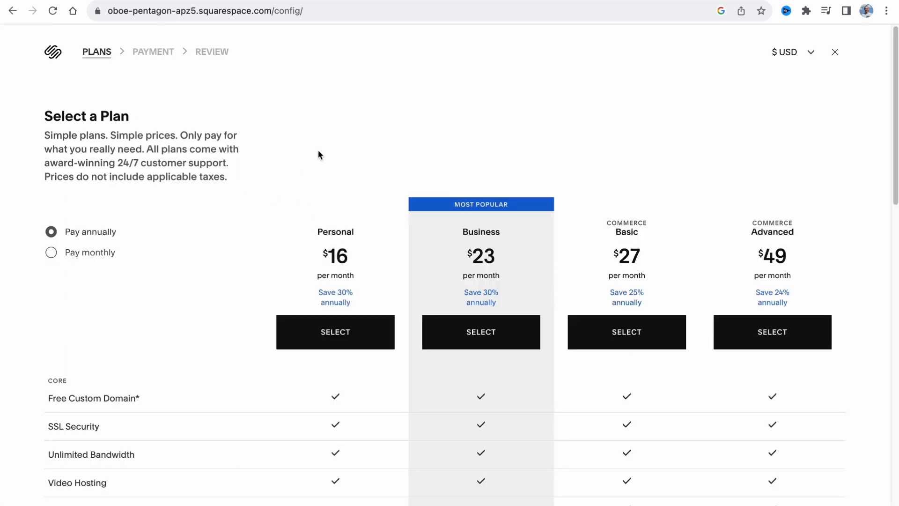
mouse_move(303, 160)
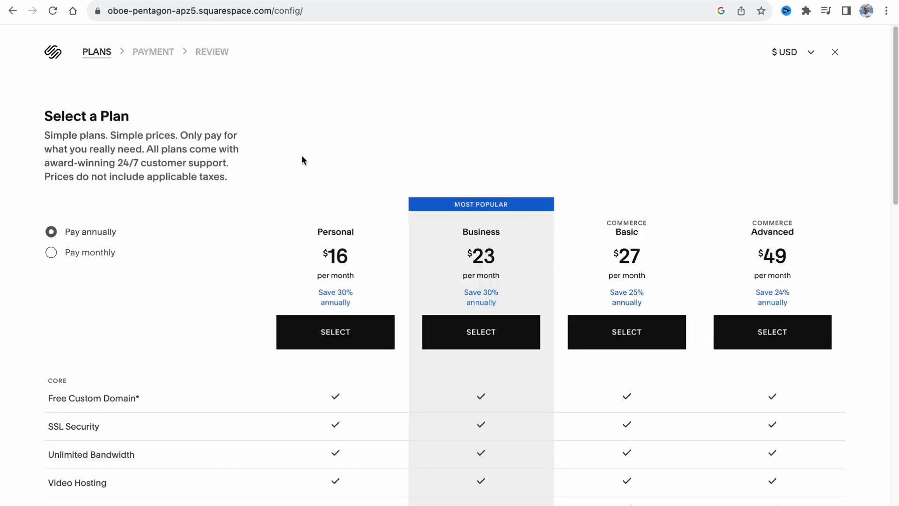
mouse_move(698, 220)
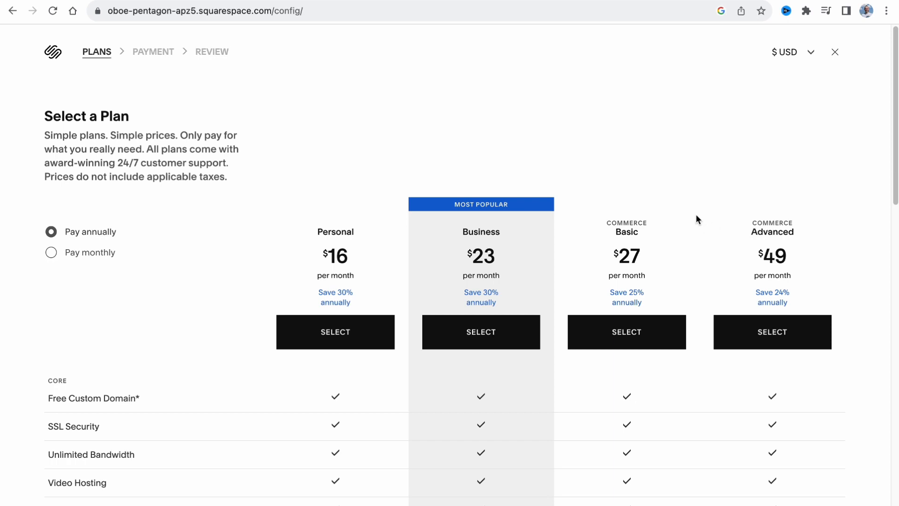
Step: Compare features across Personal, Business, Commerce Basic and Advanced plans
scroll(down, 3)
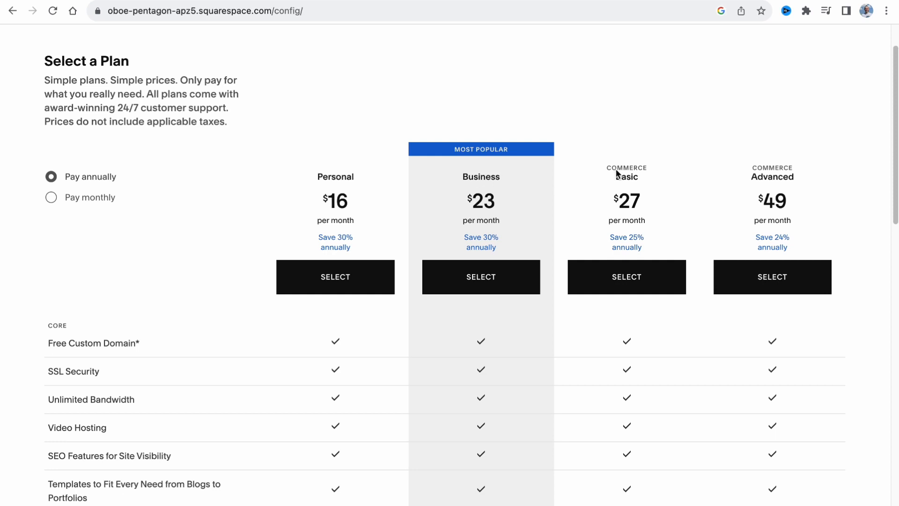
mouse_move(684, 199)
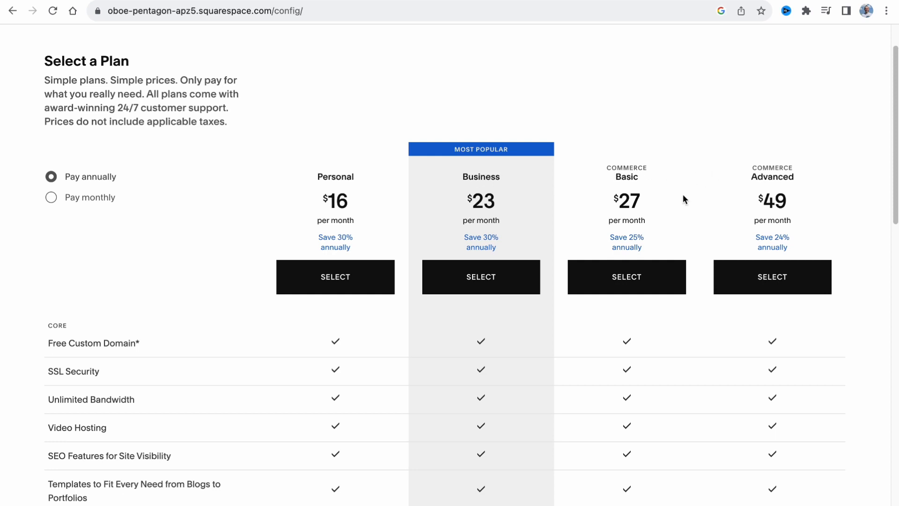
scroll(down, 3)
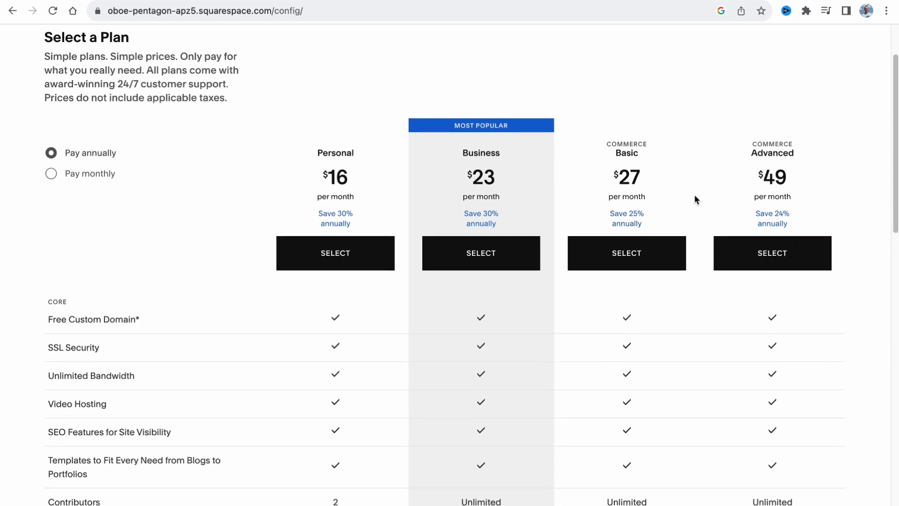
scroll(down, 3)
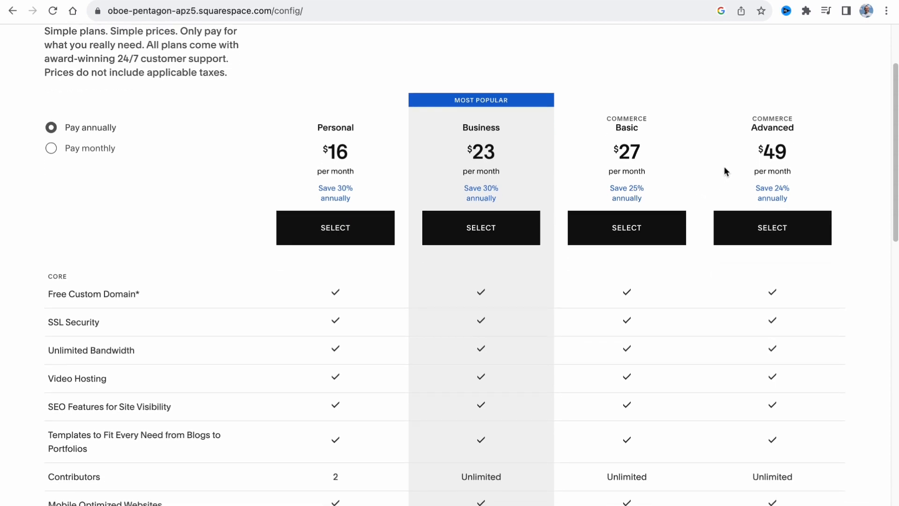
mouse_move(523, 166)
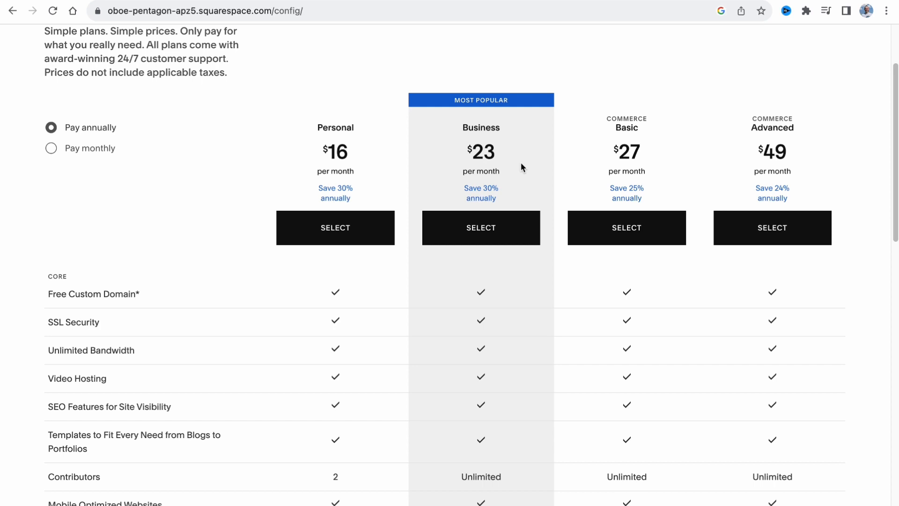
mouse_move(751, 123)
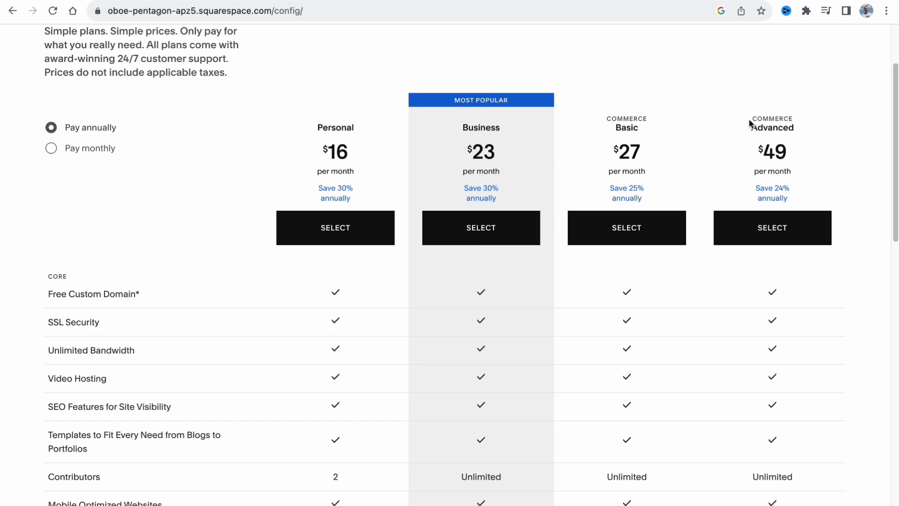
scroll(down, 3)
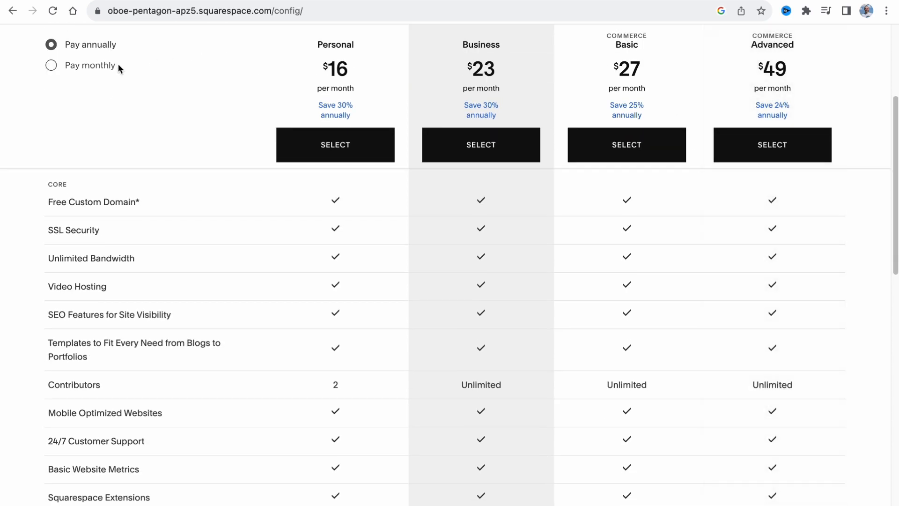
Step: Switch plan prices to monthly billing, review them, and close the plan comparison
click(51, 65)
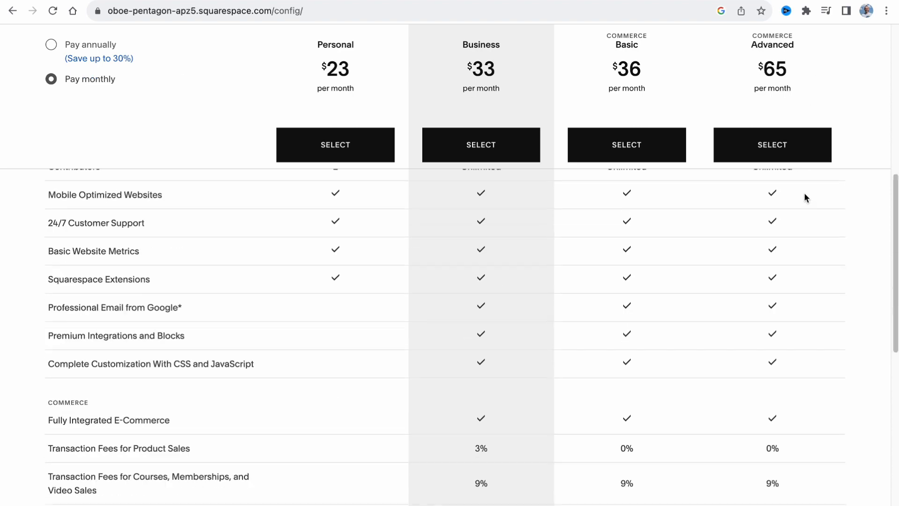
scroll(down, 3)
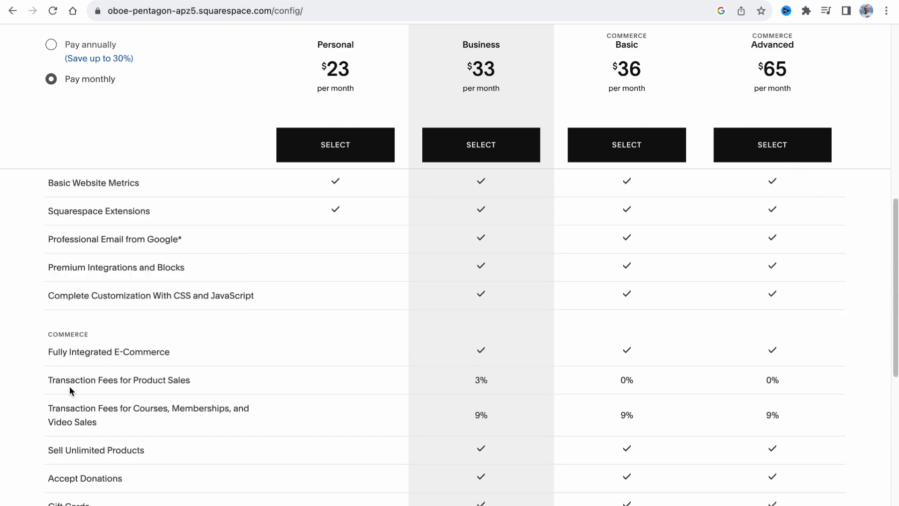
scroll(down, 3)
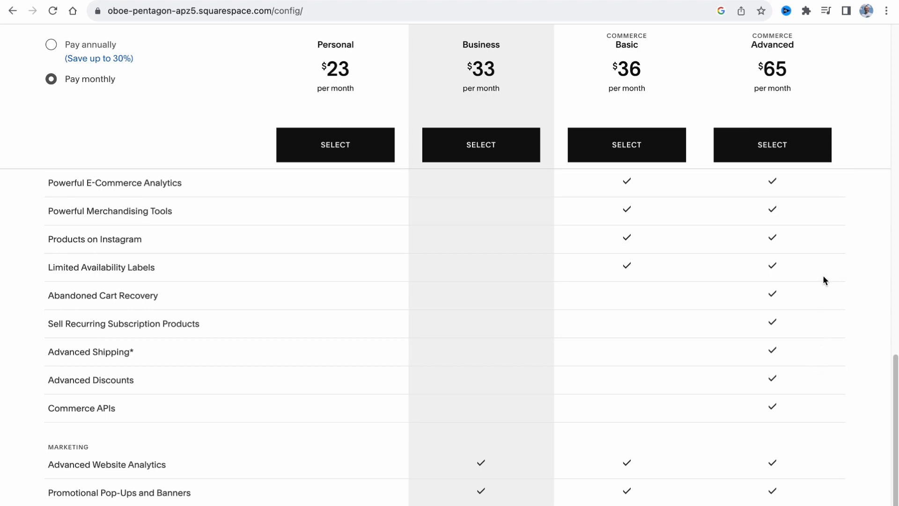
scroll(up, 3)
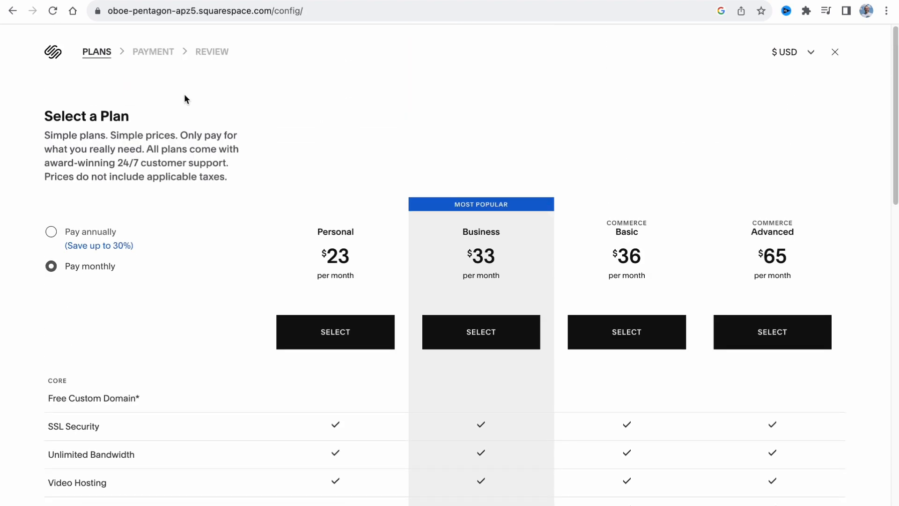
click(834, 52)
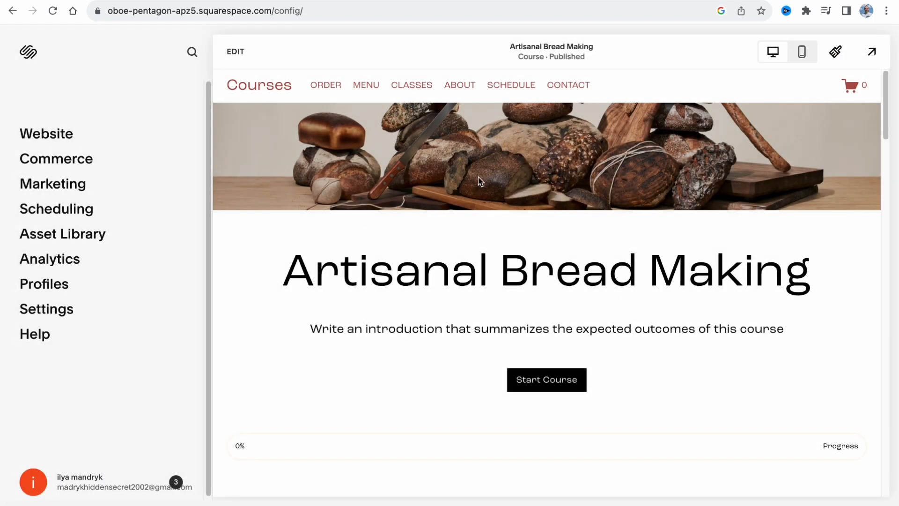
mouse_move(835, 51)
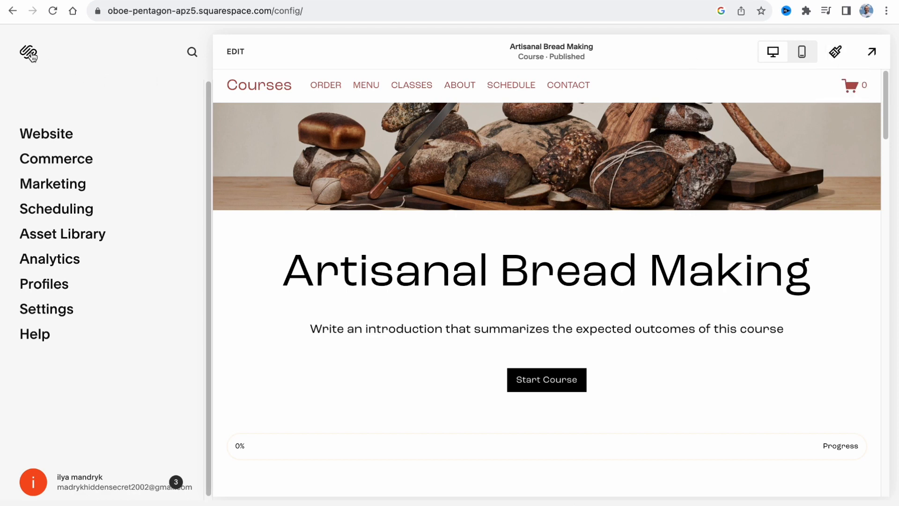
mouse_move(28, 55)
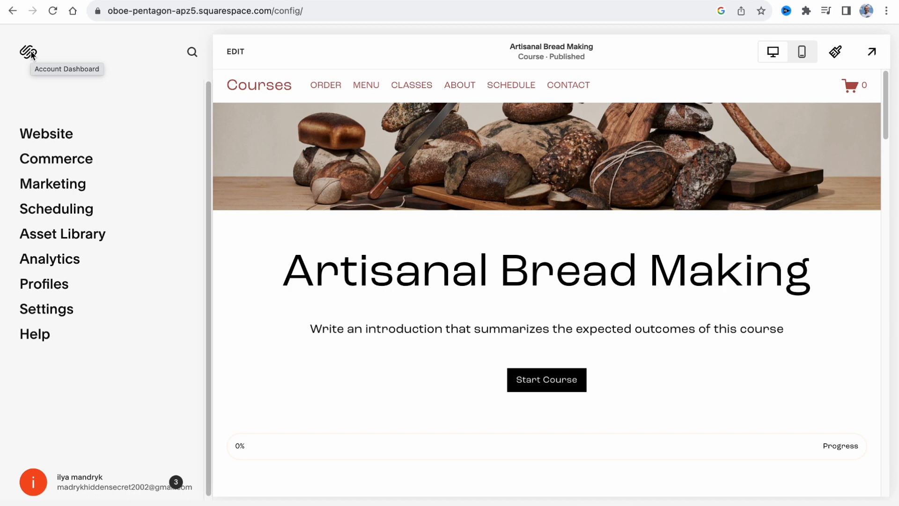
mouse_move(26, 63)
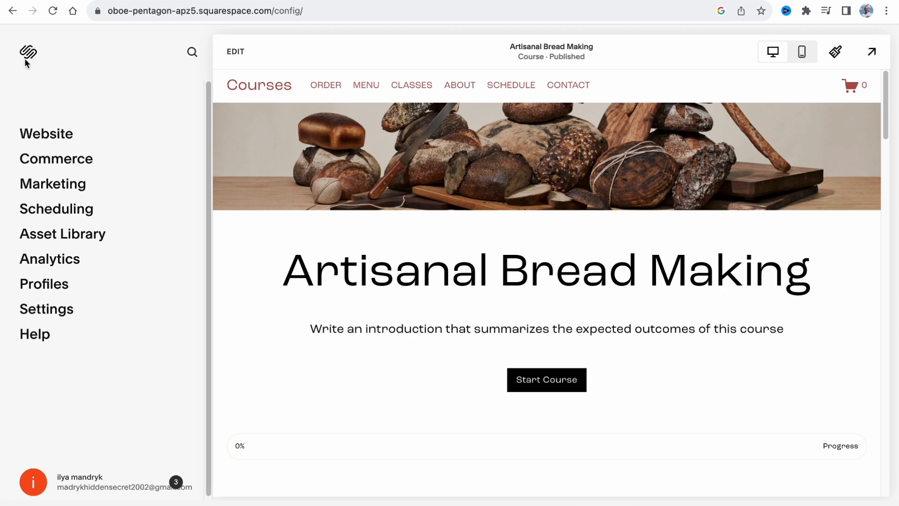
mouse_move(27, 54)
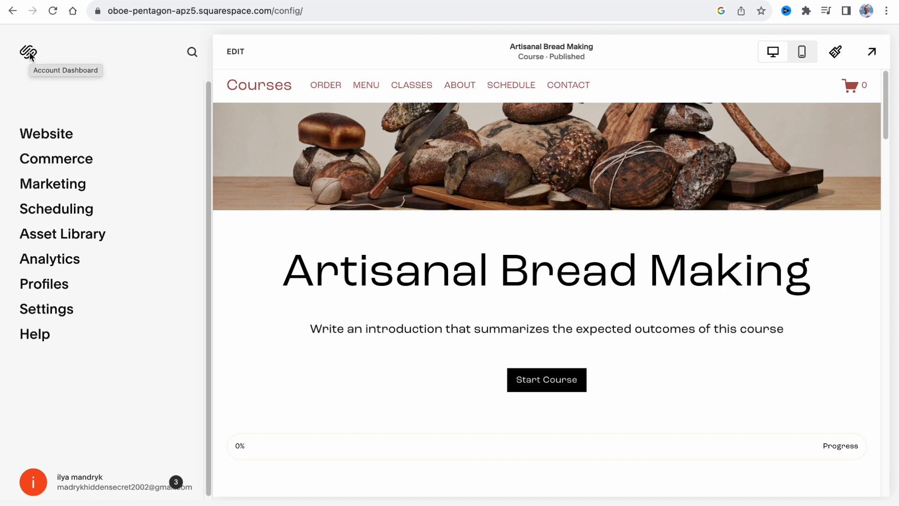